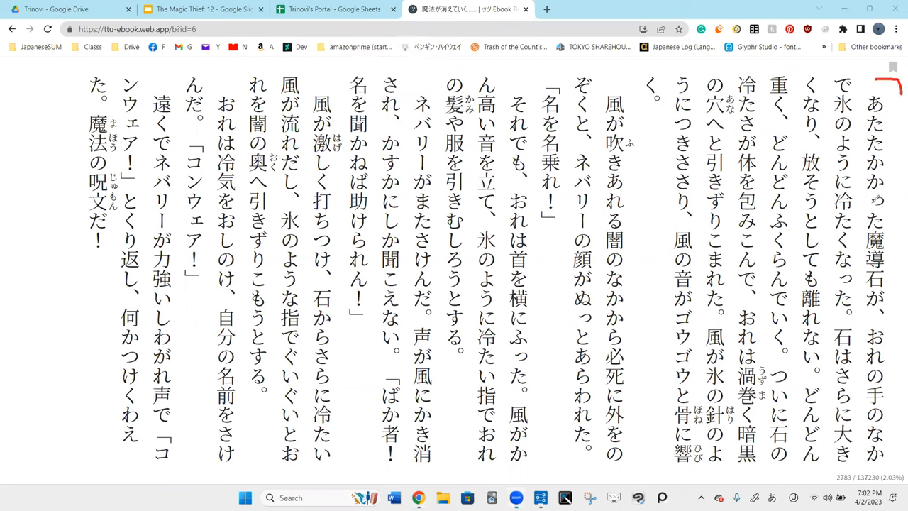
{"action": "mouse_move", "coordinate": [894, 252]}
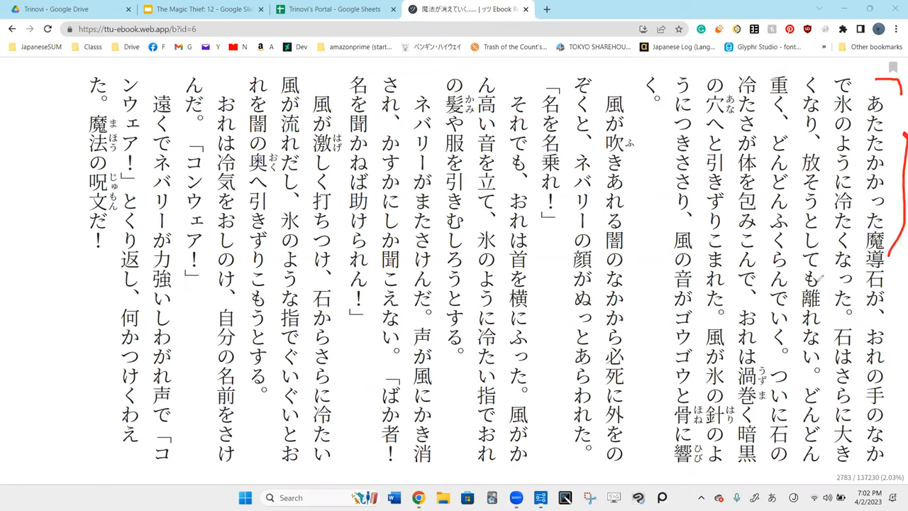
{"action": "mouse_move", "coordinate": [836, 291]}
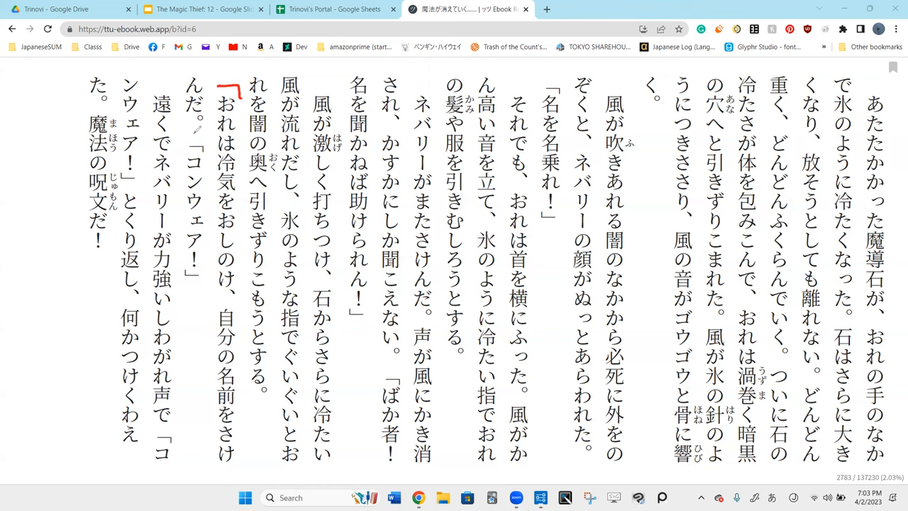
Draw a vertical red bracket alongside the sentence beginning おれは冷気をおしのけ.
{"action": "left_click_drag", "start_coordinate": [199, 141], "coordinate": [199, 270]}
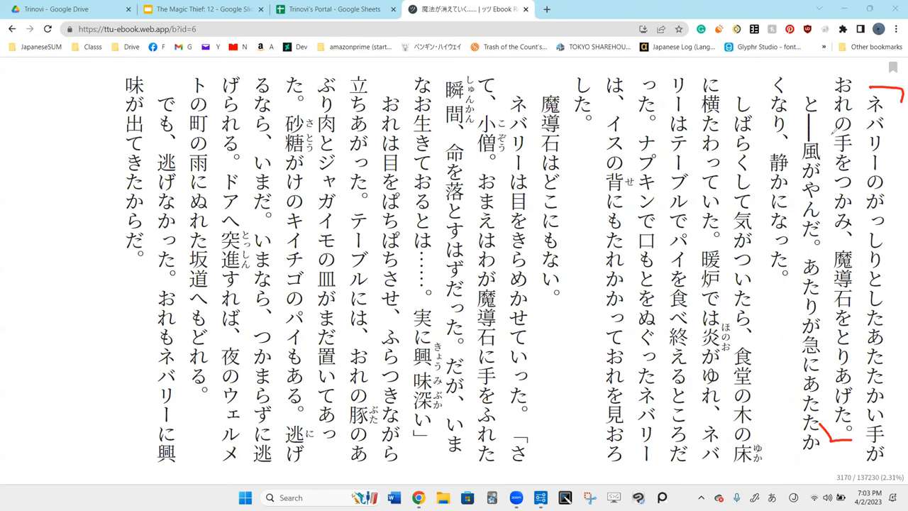
{"action": "mouse_move", "coordinate": [833, 135]}
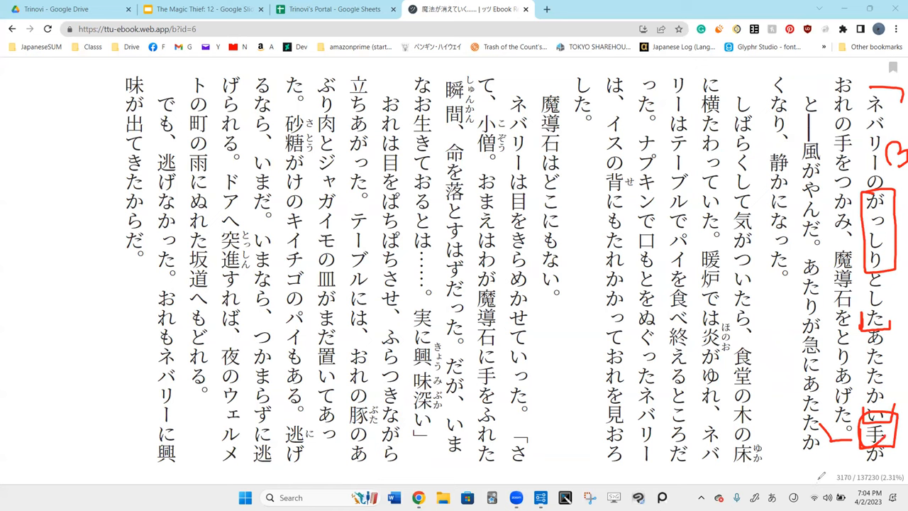
{"action": "mouse_move", "coordinate": [819, 469]}
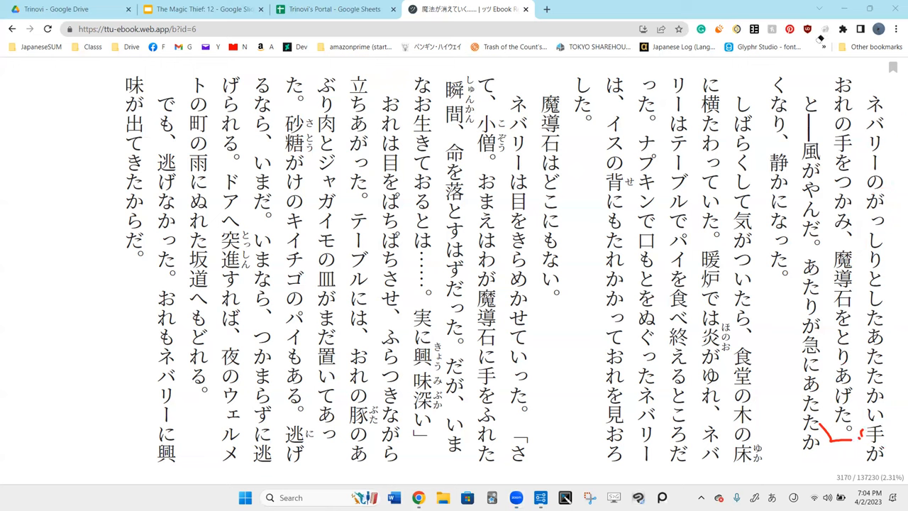
{"action": "mouse_move", "coordinate": [721, 167]}
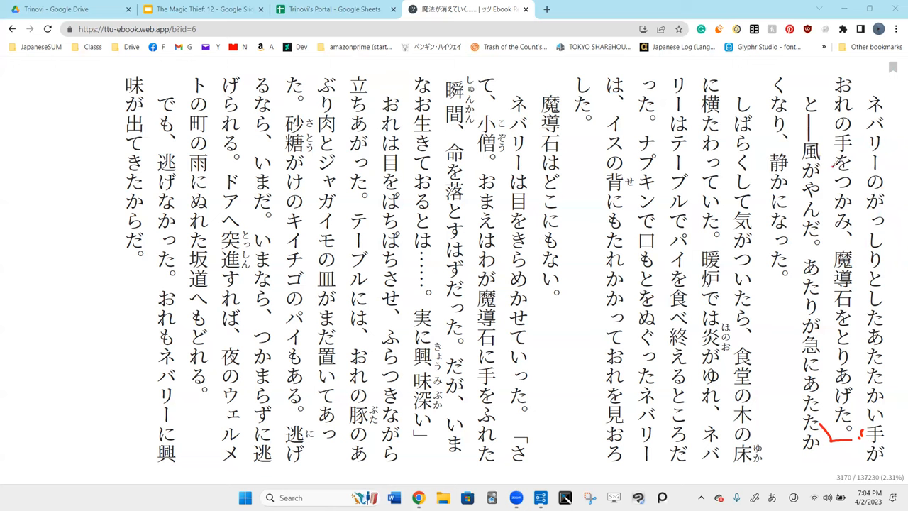
Draw a red mark along the phrase おれの手をつかみ.
{"action": "left_click_drag", "start_coordinate": [834, 170], "coordinate": [836, 234]}
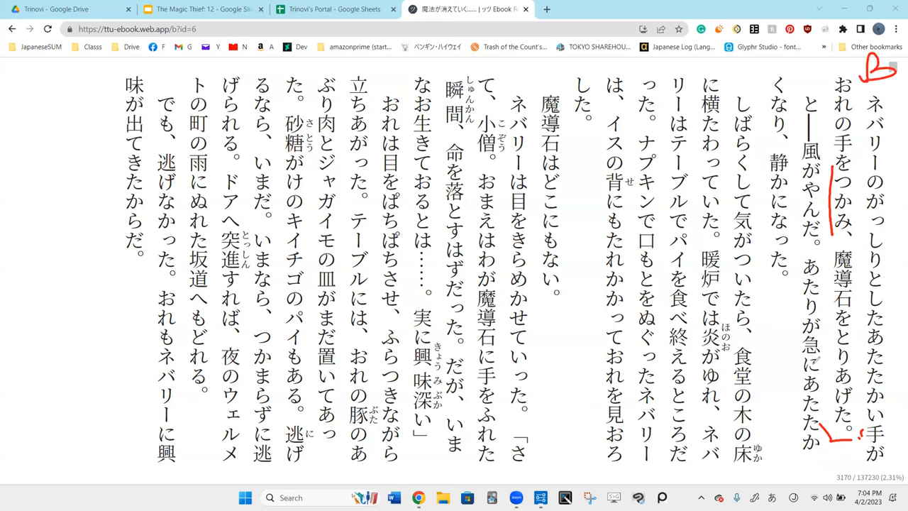
{"action": "mouse_move", "coordinate": [805, 358]}
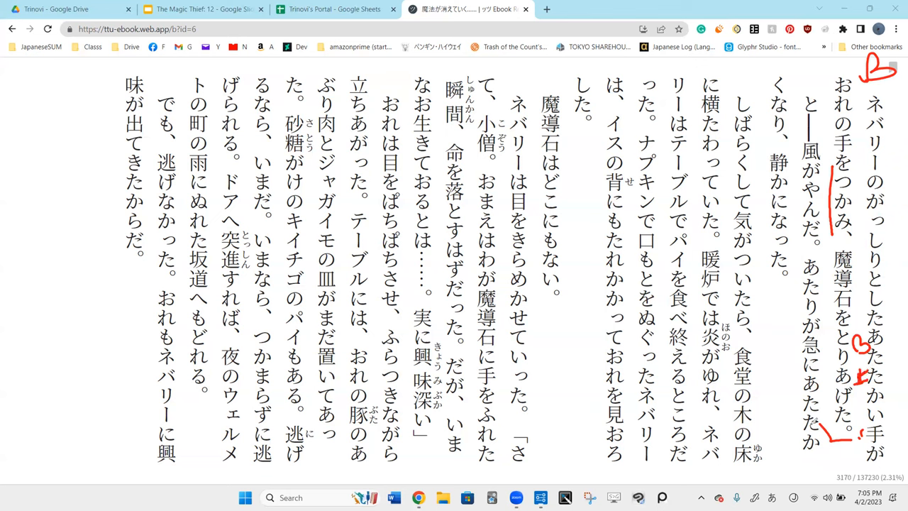
{"action": "mouse_move", "coordinate": [561, 51]}
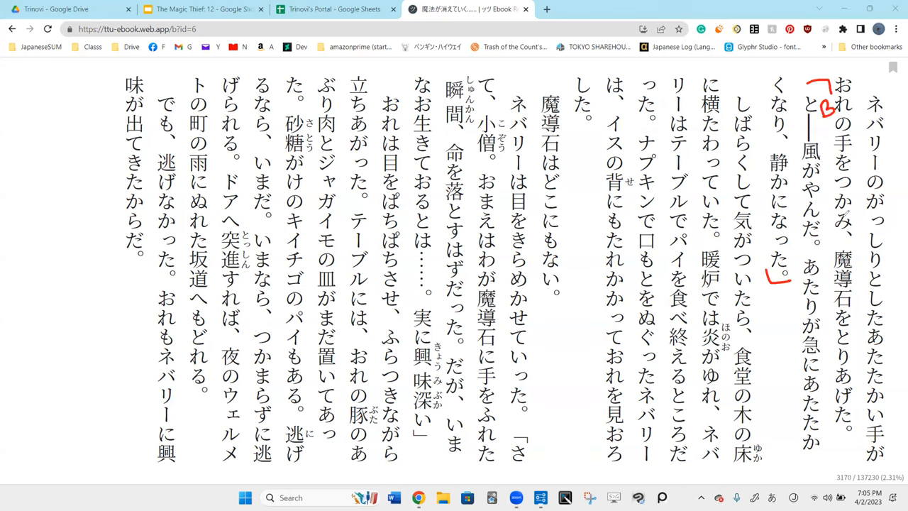
{"action": "mouse_move", "coordinate": [830, 209]}
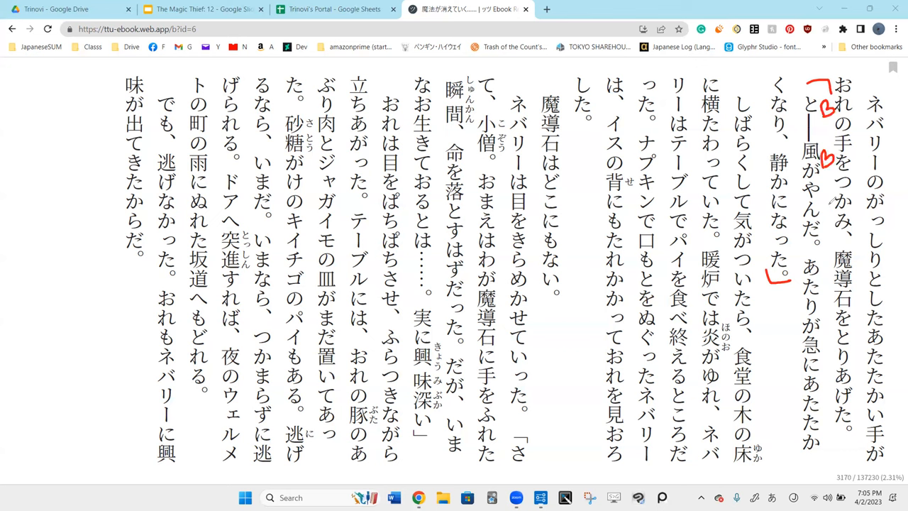
{"action": "mouse_move", "coordinate": [830, 206]}
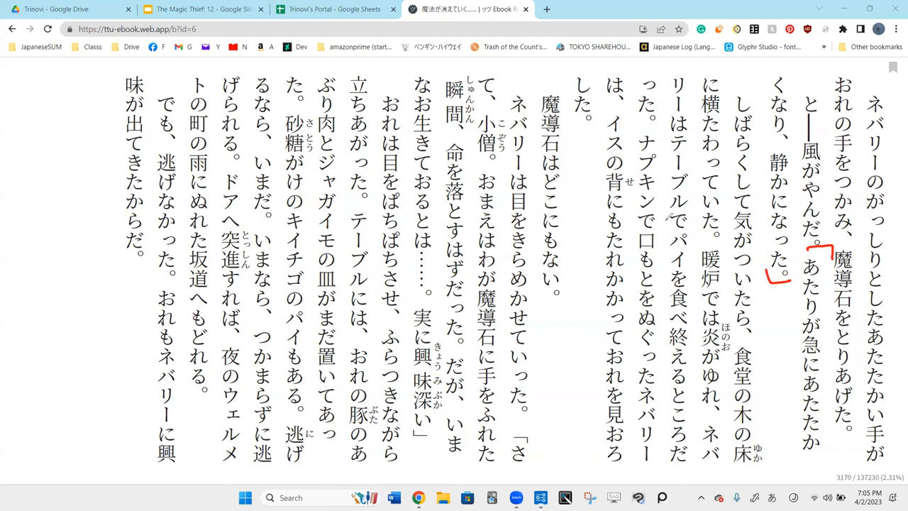
{"action": "mouse_move", "coordinate": [809, 323]}
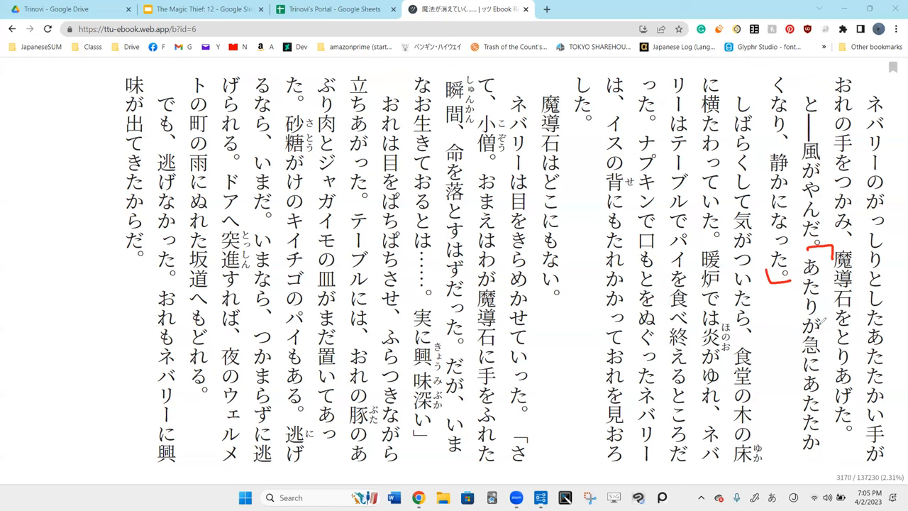
Bracket 静かになった and the word 静か in red, noting 'suddenly' beside it.
{"action": "left_click_drag", "start_coordinate": [823, 270], "coordinate": [822, 305]}
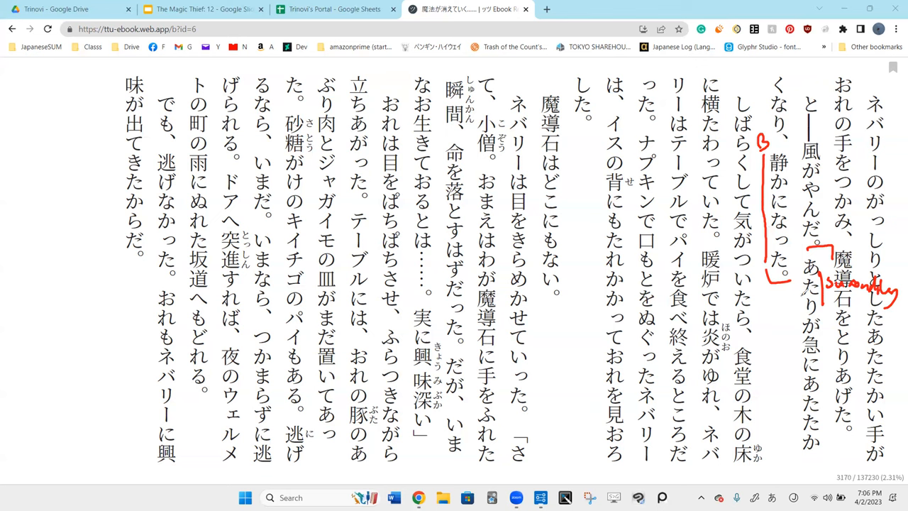
{"action": "left_click_drag", "start_coordinate": [791, 298], "coordinate": [826, 333]}
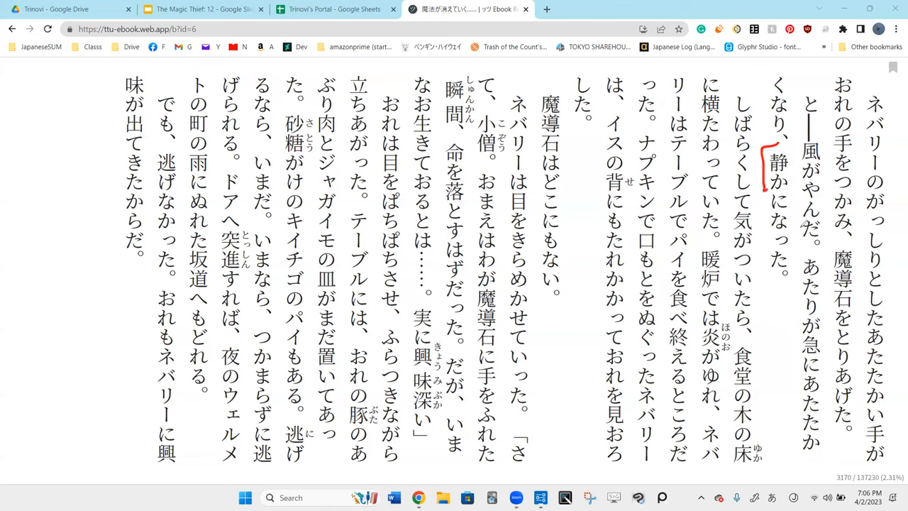
{"action": "mouse_move", "coordinate": [727, 319]}
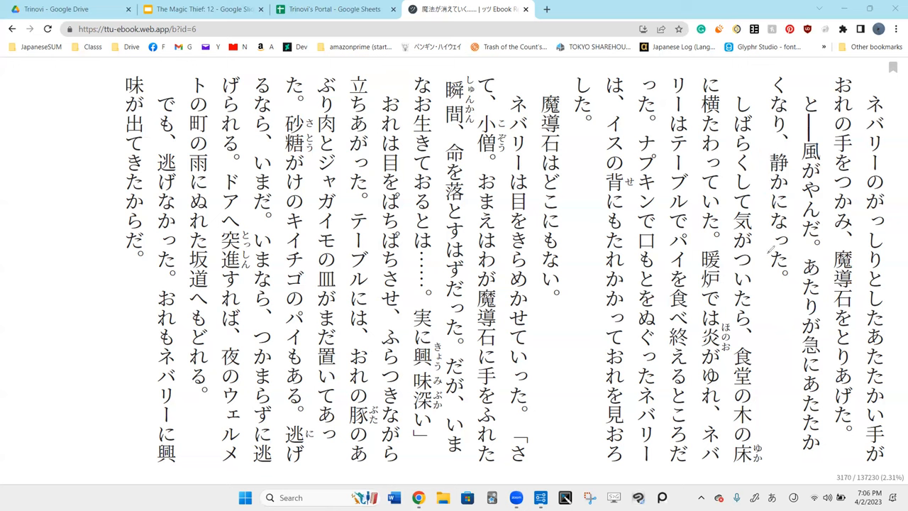
{"action": "mouse_move", "coordinate": [762, 212]}
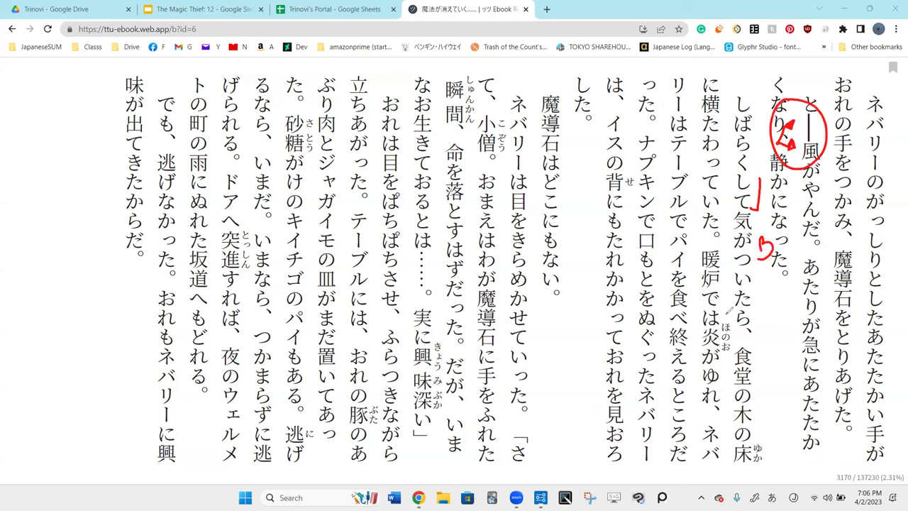
{"action": "mouse_move", "coordinate": [732, 286]}
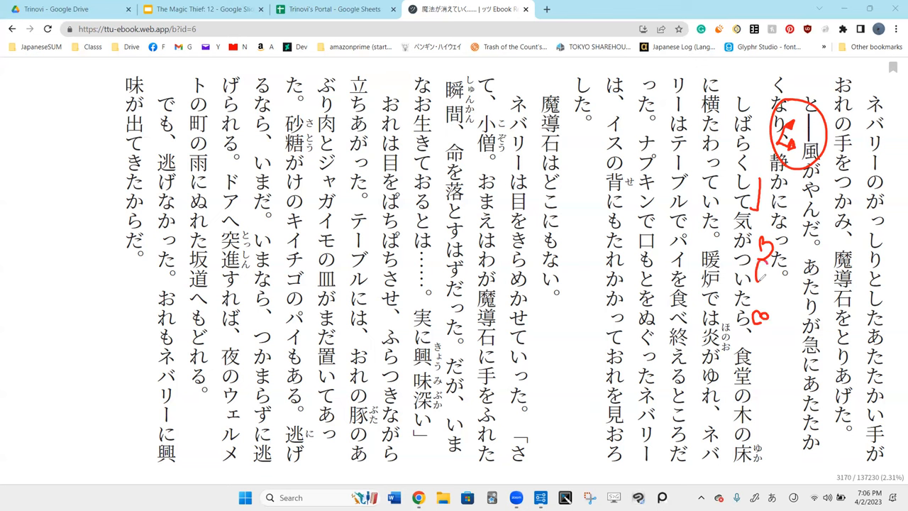
Underline 横たわっていた in red and bracket the sentence beginning 暖炉では炎がゆれ.
{"action": "left_click_drag", "start_coordinate": [766, 251], "coordinate": [784, 284]}
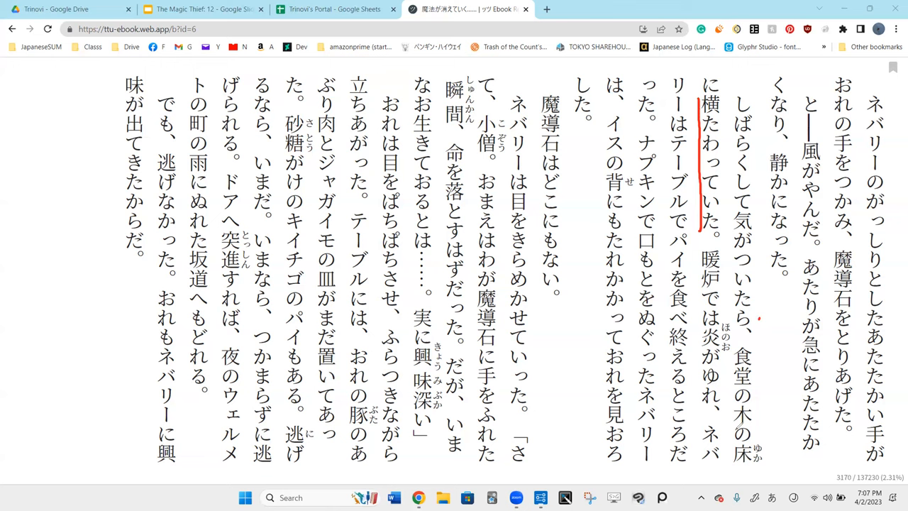
{"action": "mouse_move", "coordinate": [597, 248]}
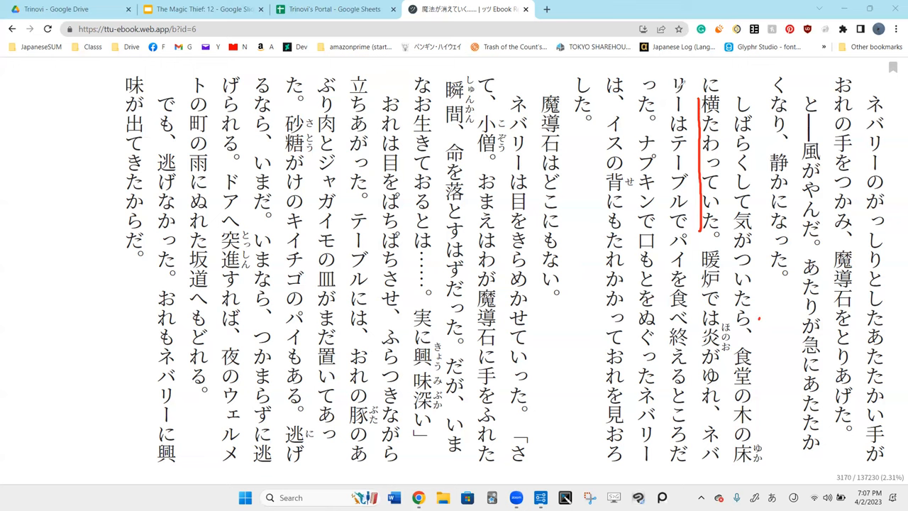
{"action": "mouse_move", "coordinate": [697, 104]}
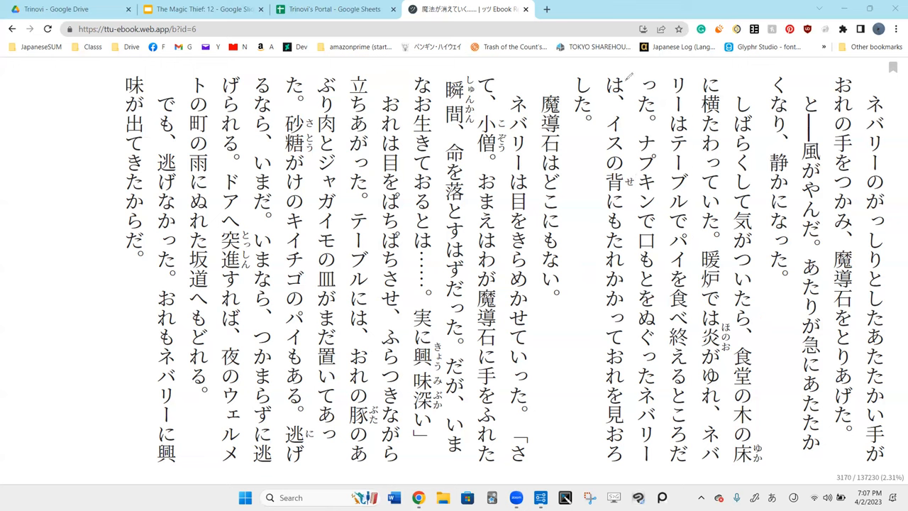
{"action": "left_click_drag", "start_coordinate": [702, 78], "coordinate": [698, 241]}
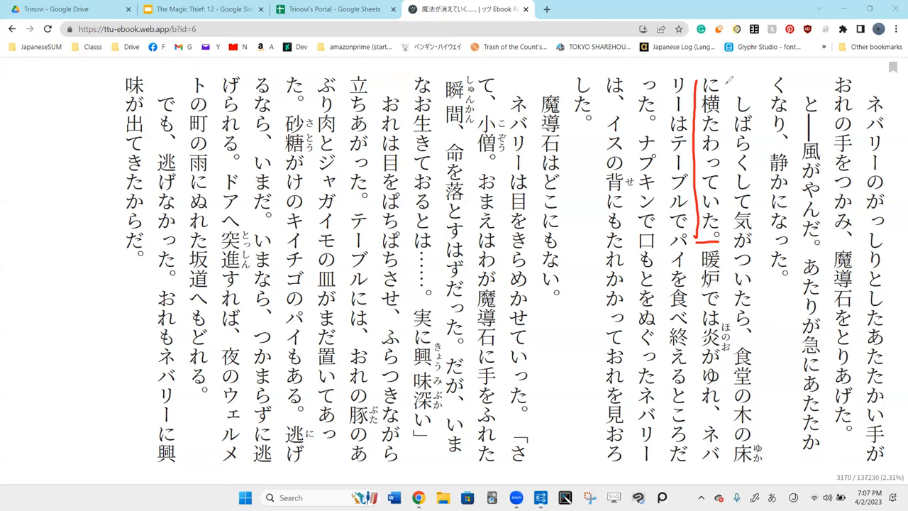
{"action": "left_click_drag", "start_coordinate": [748, 85], "coordinate": [727, 96]}
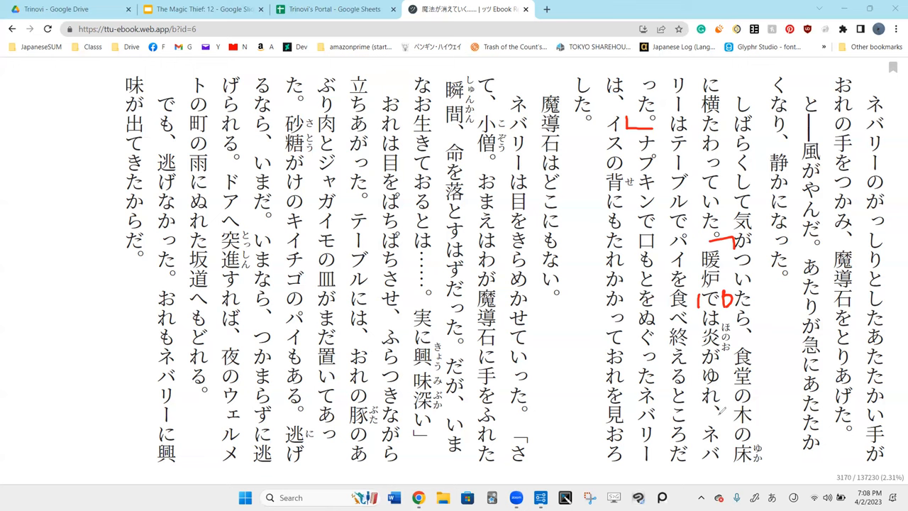
{"action": "mouse_move", "coordinate": [718, 415]}
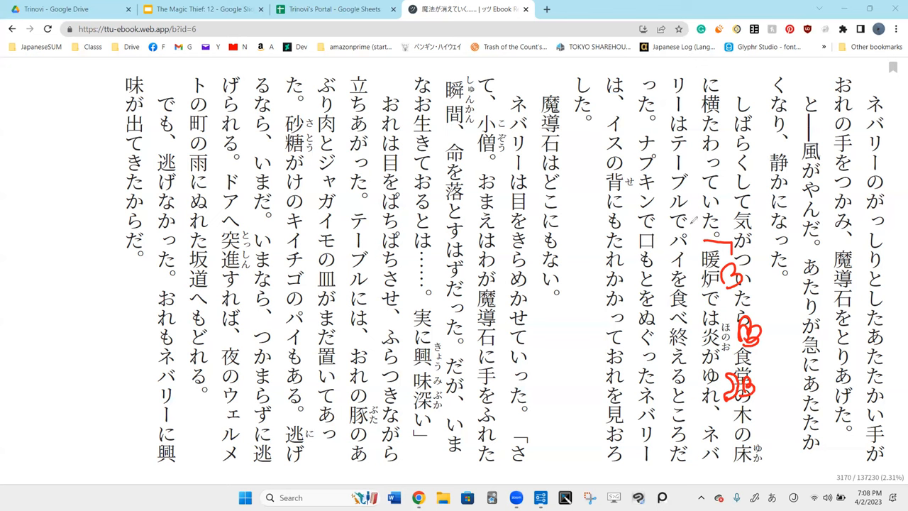
{"action": "mouse_move", "coordinate": [695, 249]}
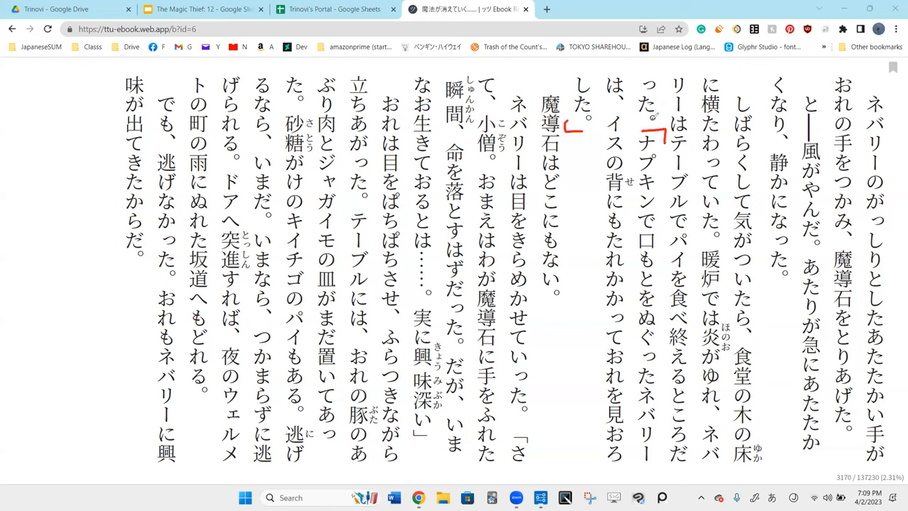
{"action": "mouse_move", "coordinate": [664, 139]}
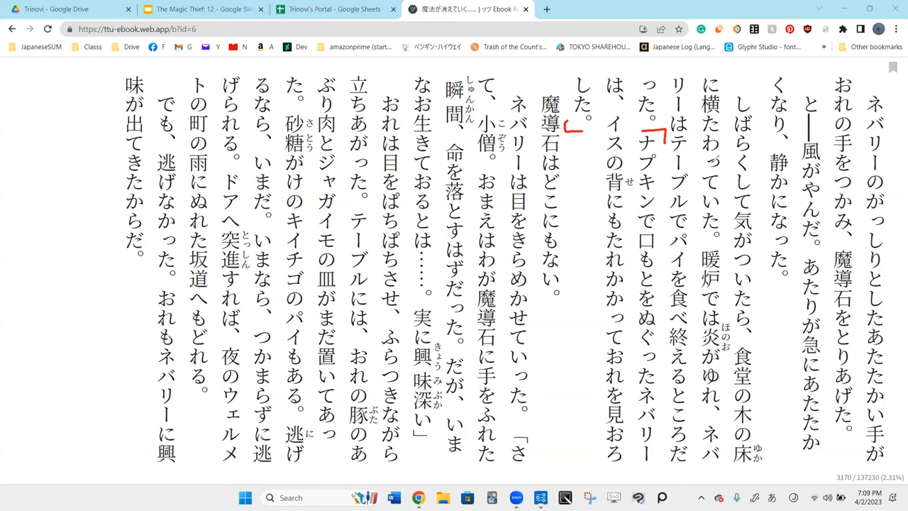
Mark テーブル in red and draw a small circle beside おれを見おろした.
{"action": "left_click_drag", "start_coordinate": [659, 142], "coordinate": [702, 188]}
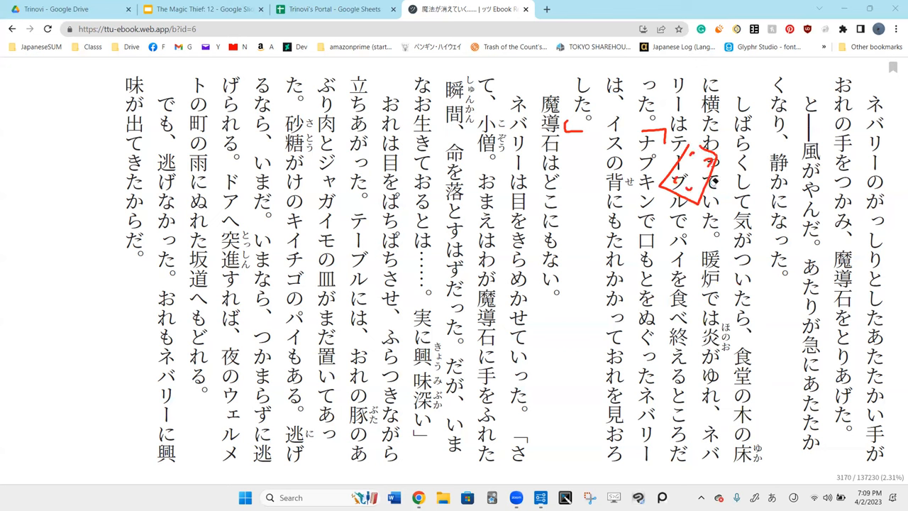
{"action": "mouse_move", "coordinate": [695, 186]}
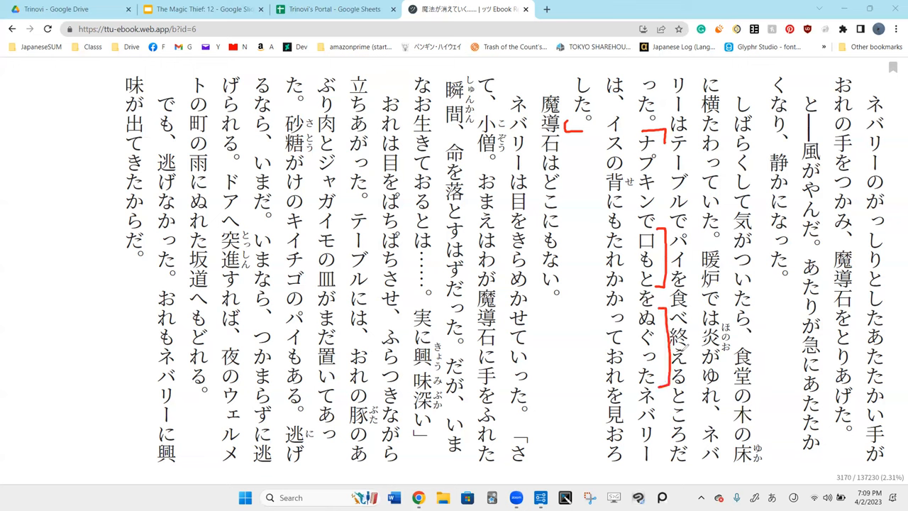
{"action": "mouse_move", "coordinate": [629, 136]}
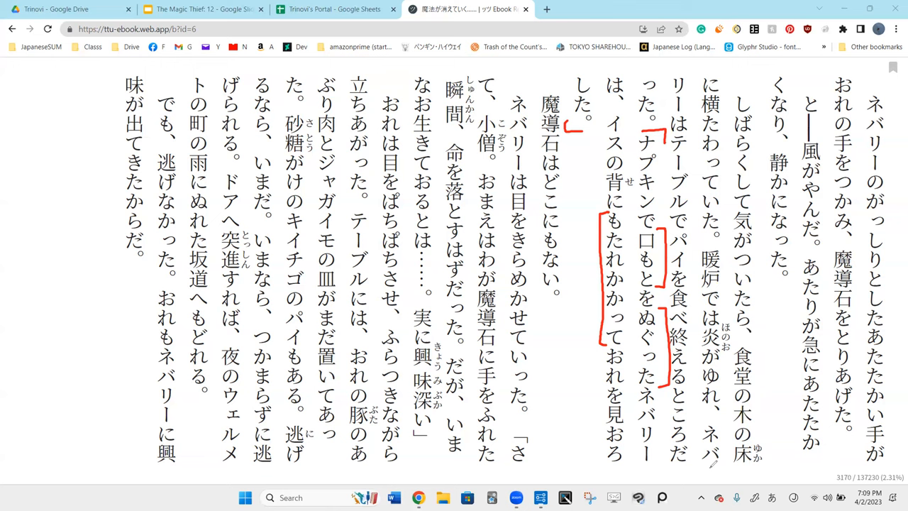
{"action": "mouse_move", "coordinate": [633, 210]}
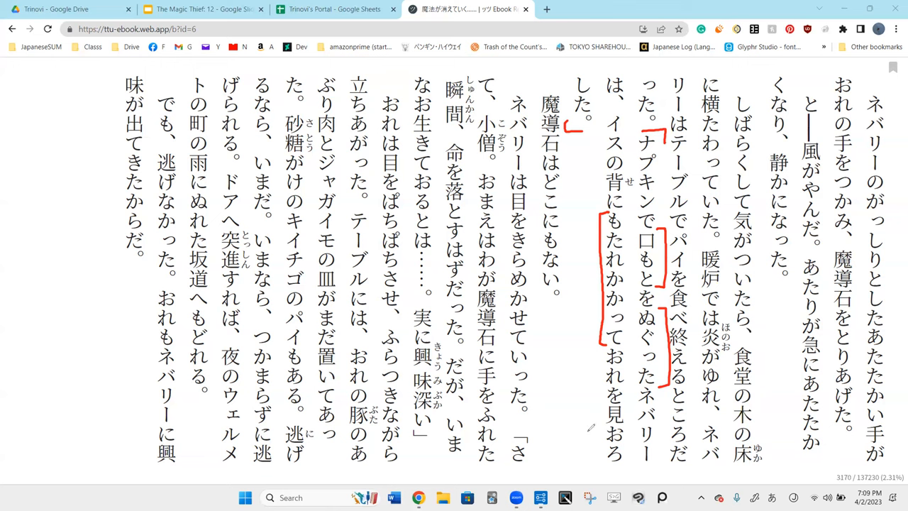
{"action": "left_click_drag", "start_coordinate": [589, 415], "coordinate": [588, 447]}
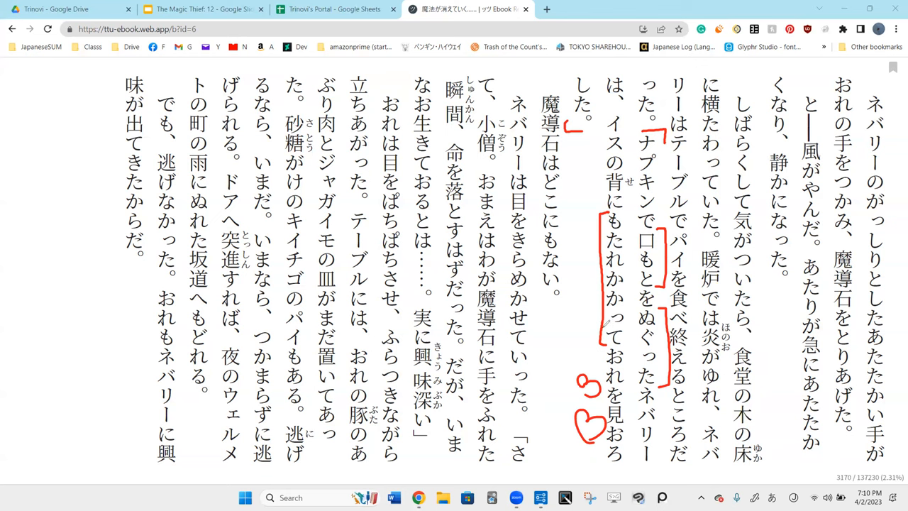
{"action": "mouse_move", "coordinate": [606, 323]}
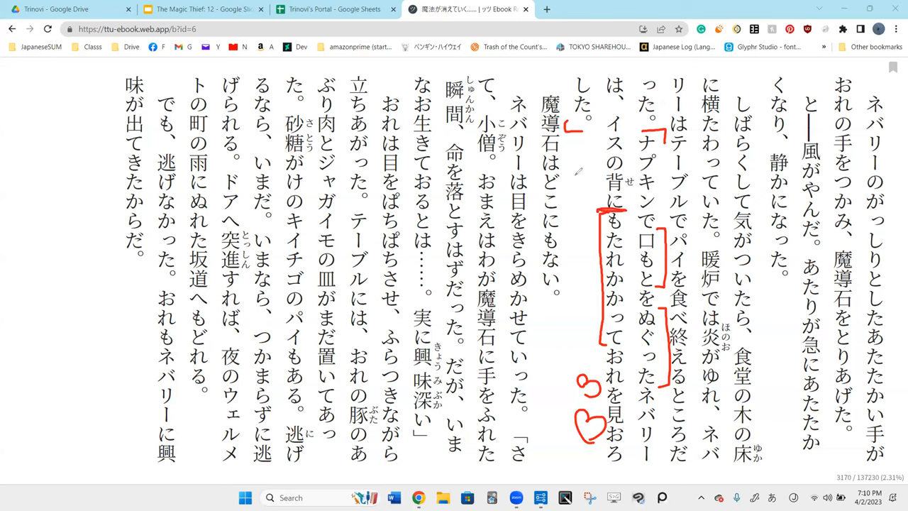
Draw a red heart beside 魔導石はどこにもない.
{"action": "left_click_drag", "start_coordinate": [575, 149], "coordinate": [596, 178]}
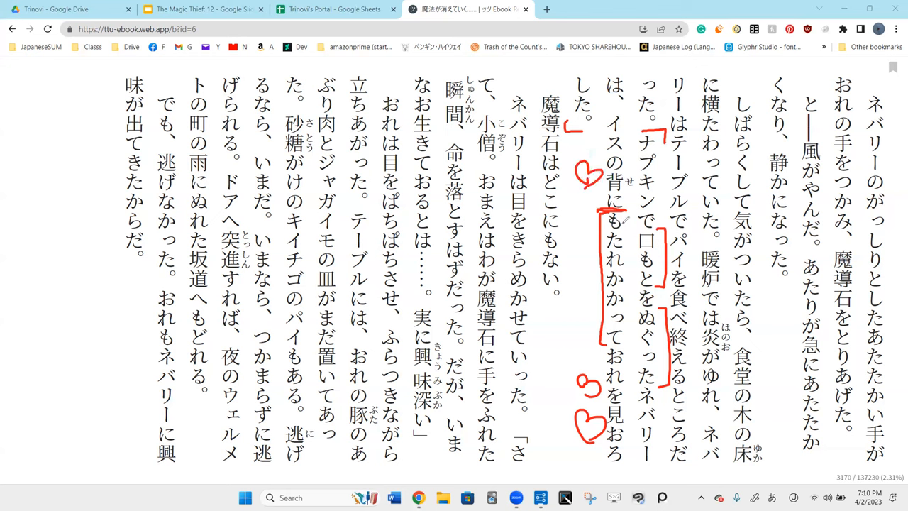
{"action": "mouse_move", "coordinate": [617, 218]}
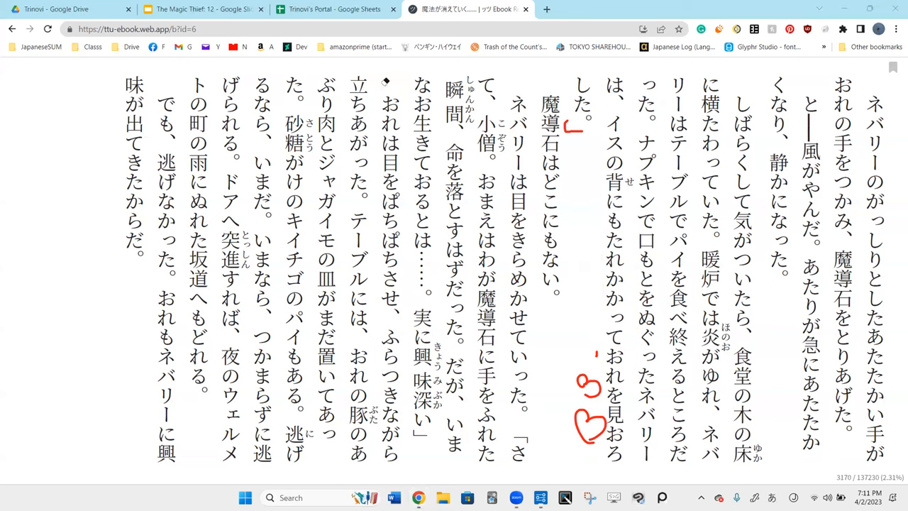
{"action": "mouse_move", "coordinate": [595, 217]}
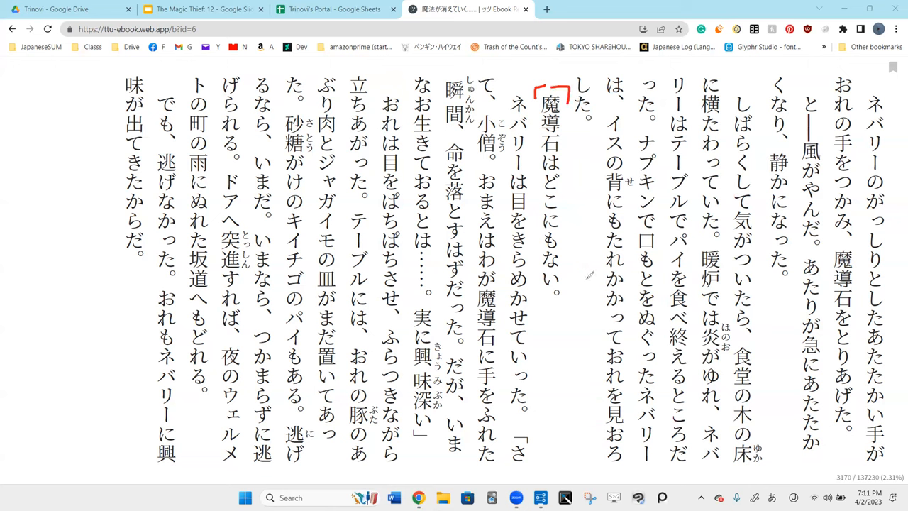
{"action": "mouse_move", "coordinate": [646, 360]}
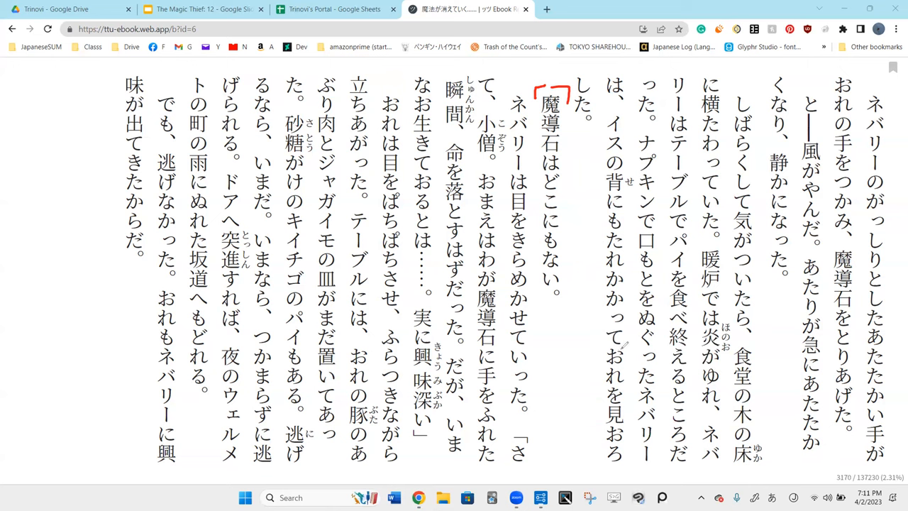
{"action": "mouse_move", "coordinate": [554, 156]}
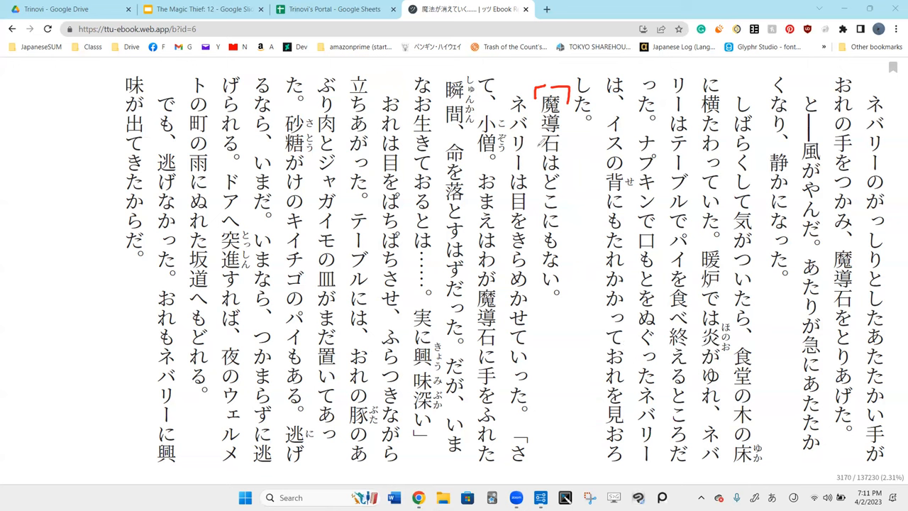
Mark どこにも in red and bracket the glittering-eyes sentence.
{"action": "left_click_drag", "start_coordinate": [560, 124], "coordinate": [582, 145]}
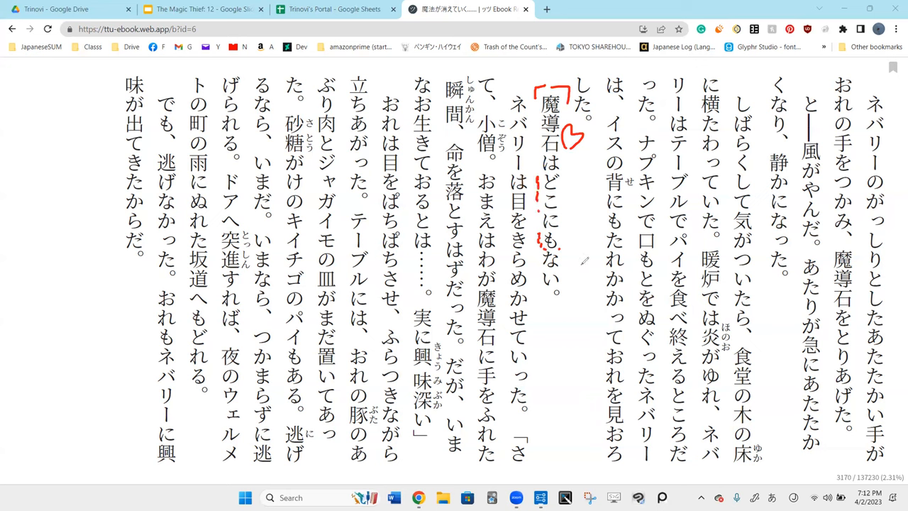
{"action": "left_click_drag", "start_coordinate": [585, 199], "coordinate": [578, 266]}
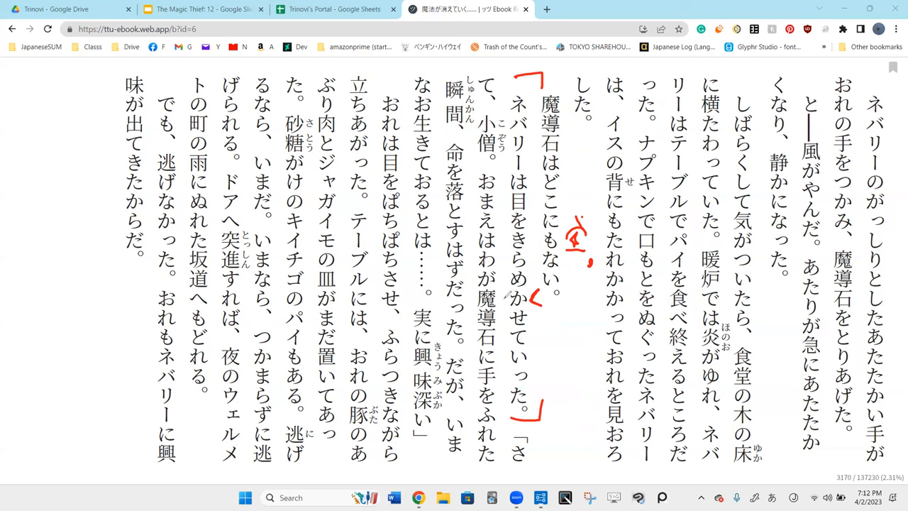
Underline めかせて in red and handwrite the notes みせる beside it.
{"action": "left_click_drag", "start_coordinate": [503, 305], "coordinate": [503, 347]}
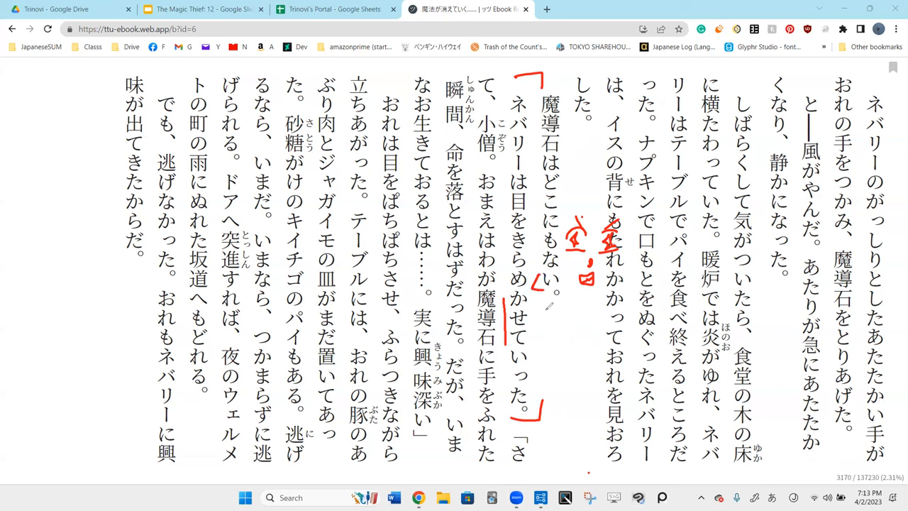
{"action": "left_click_drag", "start_coordinate": [542, 305], "coordinate": [574, 326]}
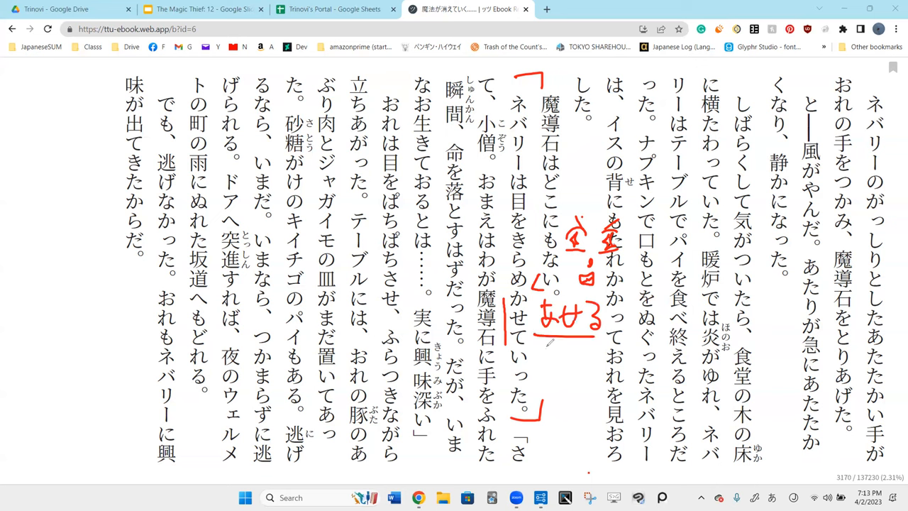
{"action": "left_click_drag", "start_coordinate": [542, 354], "coordinate": [589, 369]}
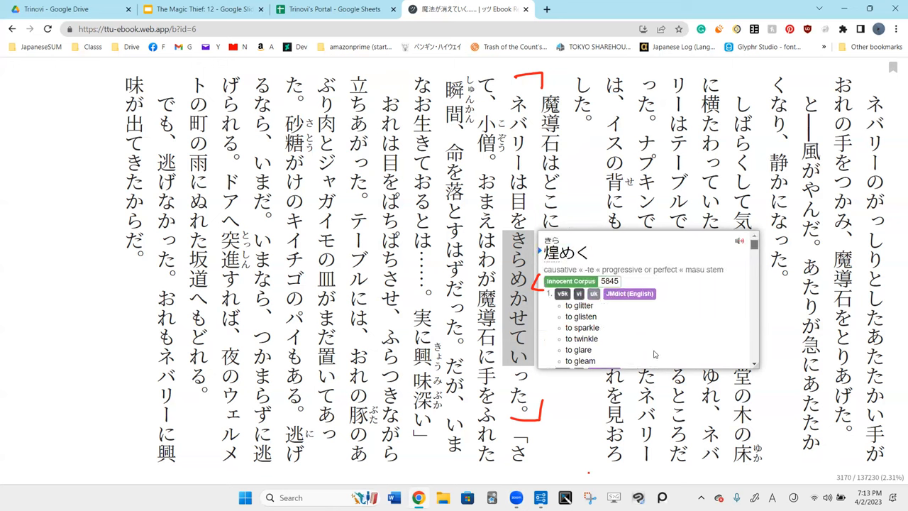
{"action": "mouse_move", "coordinate": [747, 347]}
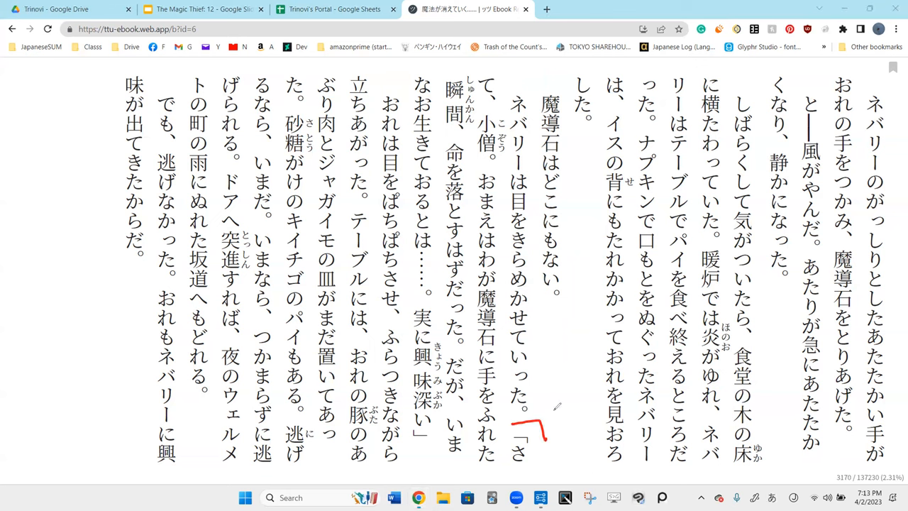
{"action": "mouse_move", "coordinate": [474, 160]}
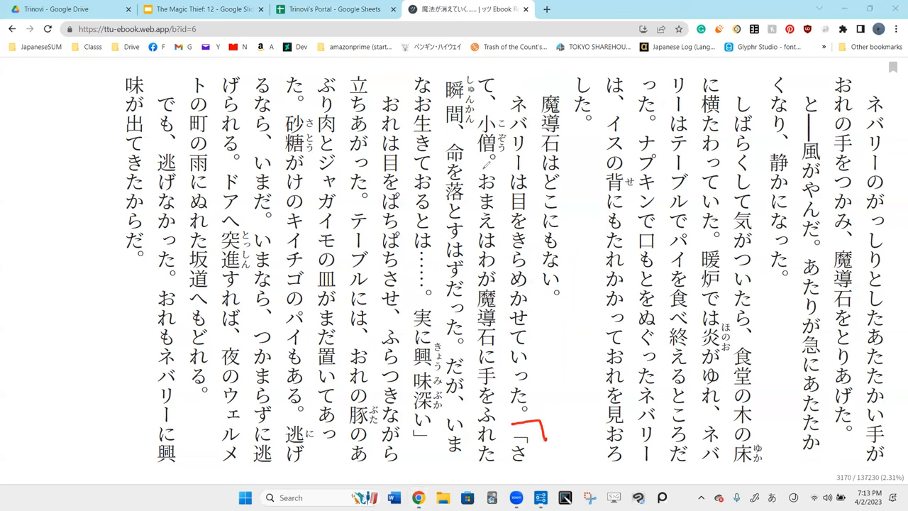
{"action": "mouse_move", "coordinate": [445, 333]}
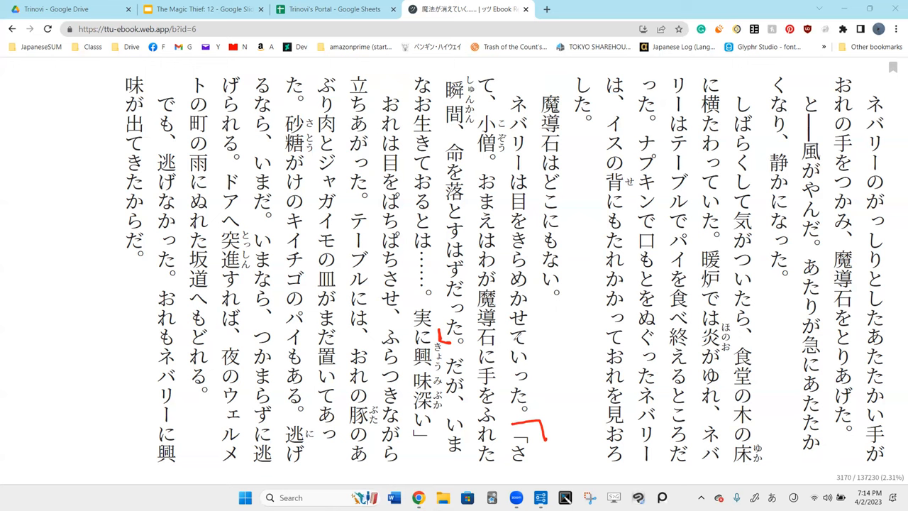
{"action": "mouse_move", "coordinate": [564, 330]}
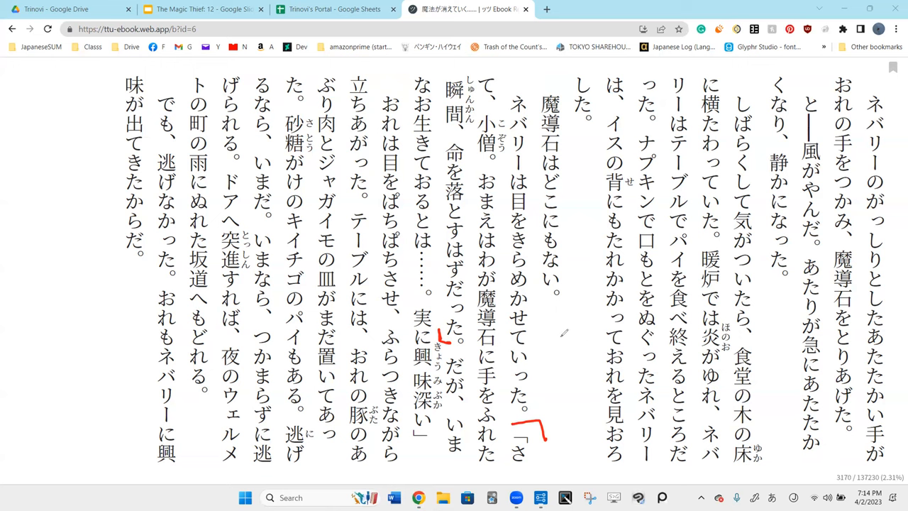
Scribble a small red doodle beside the glittering-eyes sentence.
{"action": "left_click_drag", "start_coordinate": [563, 326], "coordinate": [588, 337]}
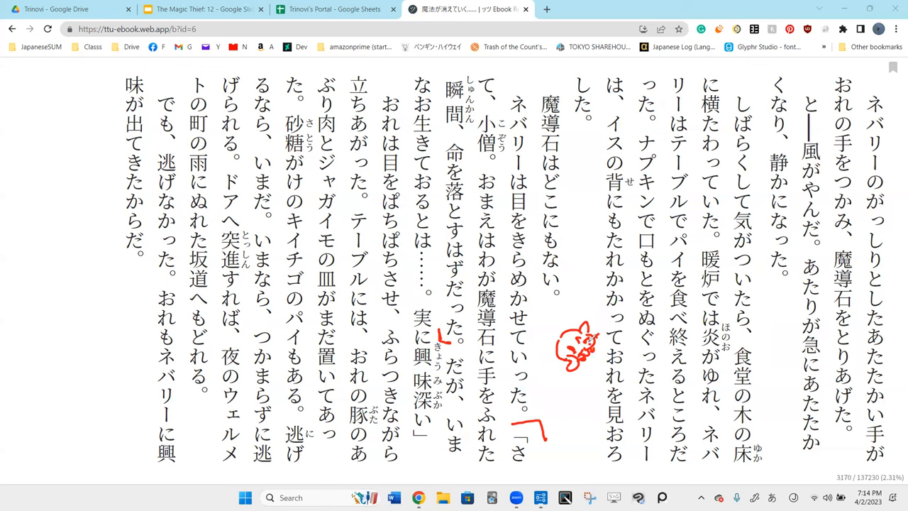
{"action": "mouse_move", "coordinate": [533, 278]}
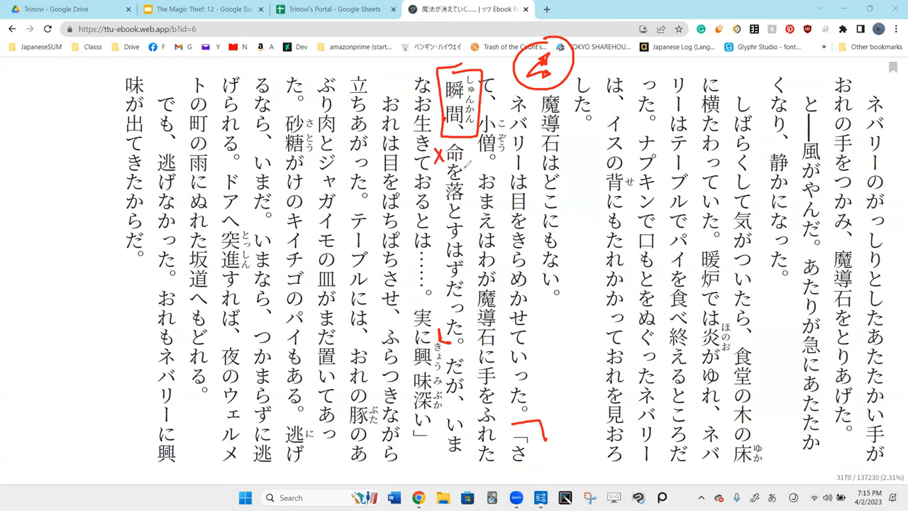
Draw a red bracket line along the phrase 命を落とす.
{"action": "left_click_drag", "start_coordinate": [443, 163], "coordinate": [475, 156]}
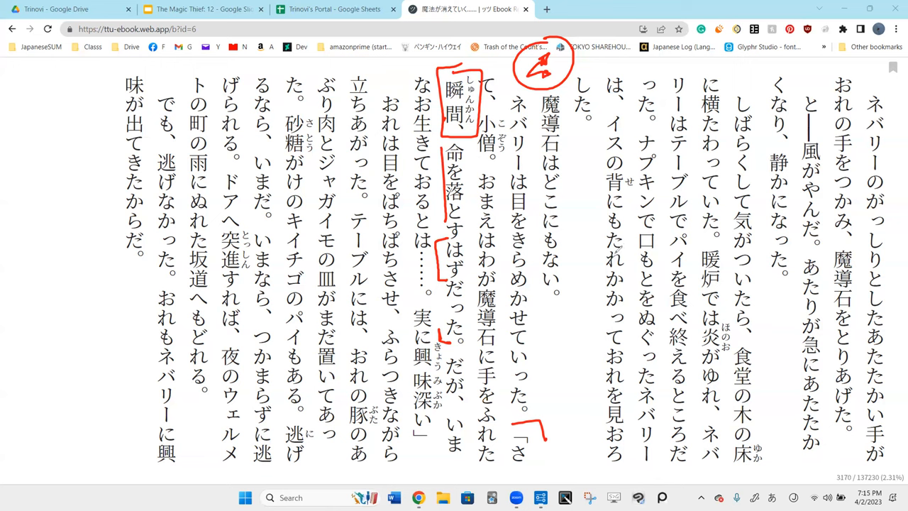
{"action": "mouse_move", "coordinate": [608, 241]}
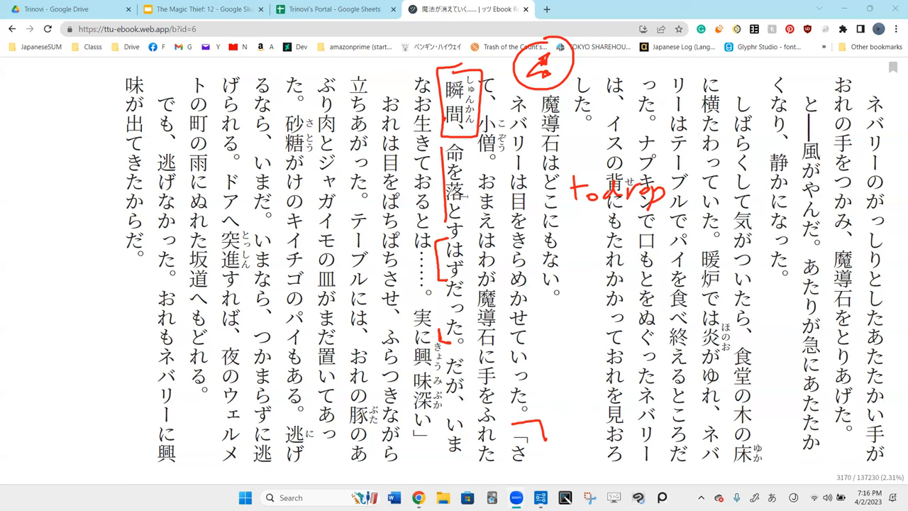
Look up 落とす in the dictionary popup and scroll through its definitions.
{"action": "left_click", "coordinate": [437, 185]}
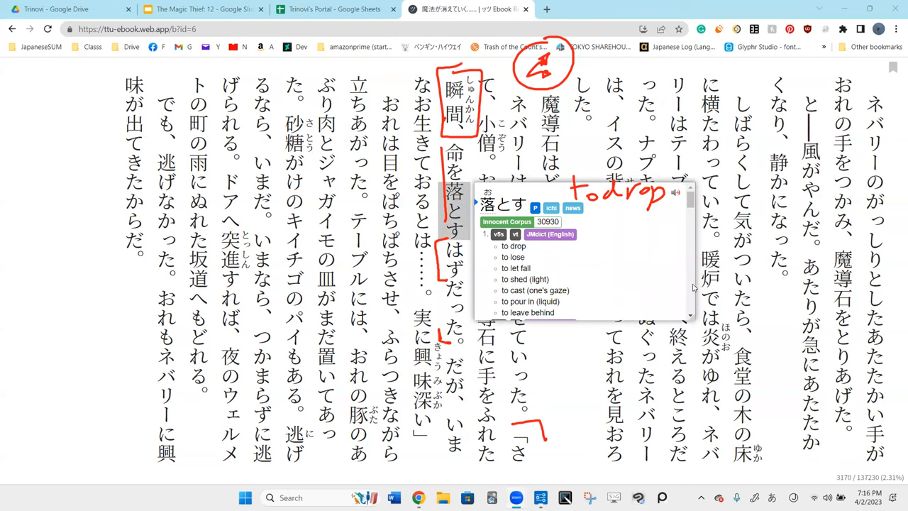
{"action": "scroll", "scroll_direction": "down", "scroll_amount": 3}
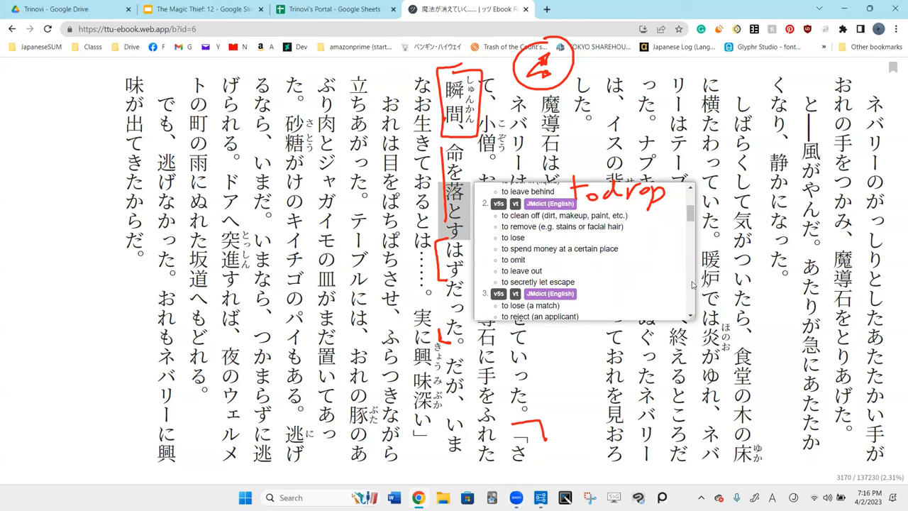
{"action": "scroll", "scroll_direction": "down", "scroll_amount": 3}
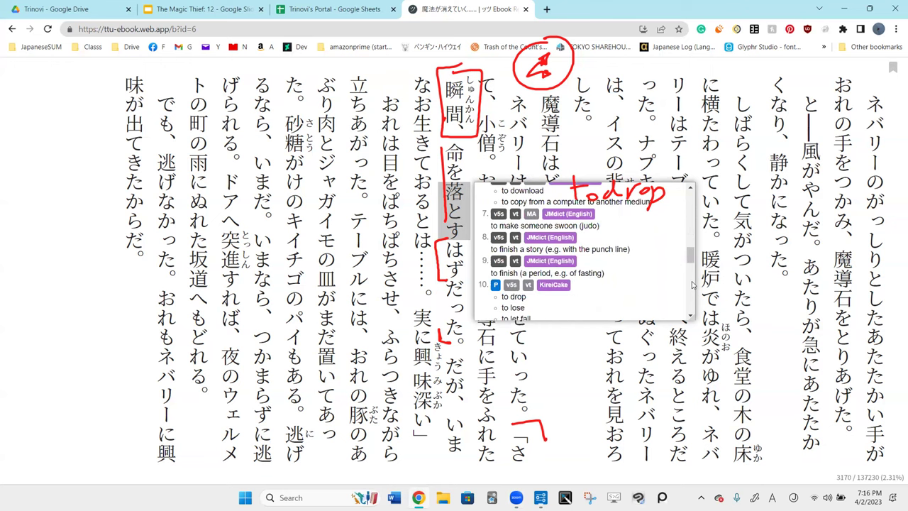
{"action": "mouse_move", "coordinate": [692, 285]}
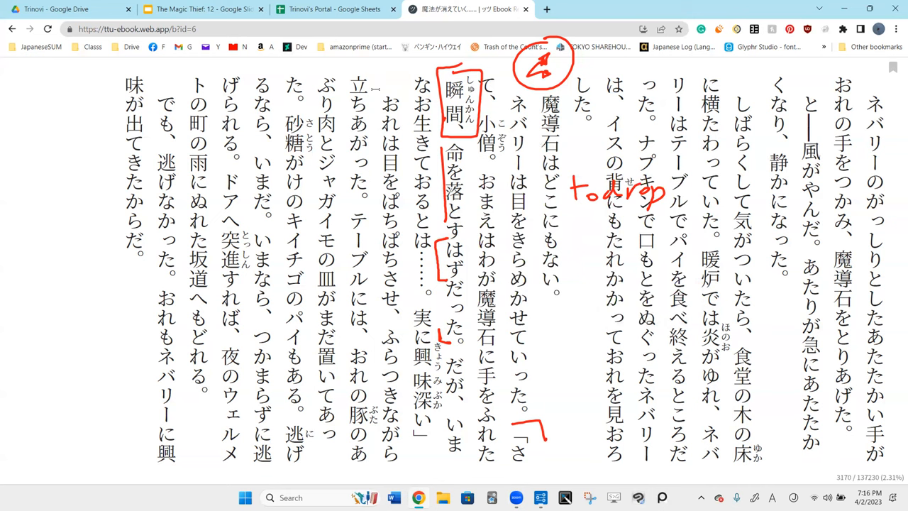
{"action": "mouse_move", "coordinate": [659, 206]}
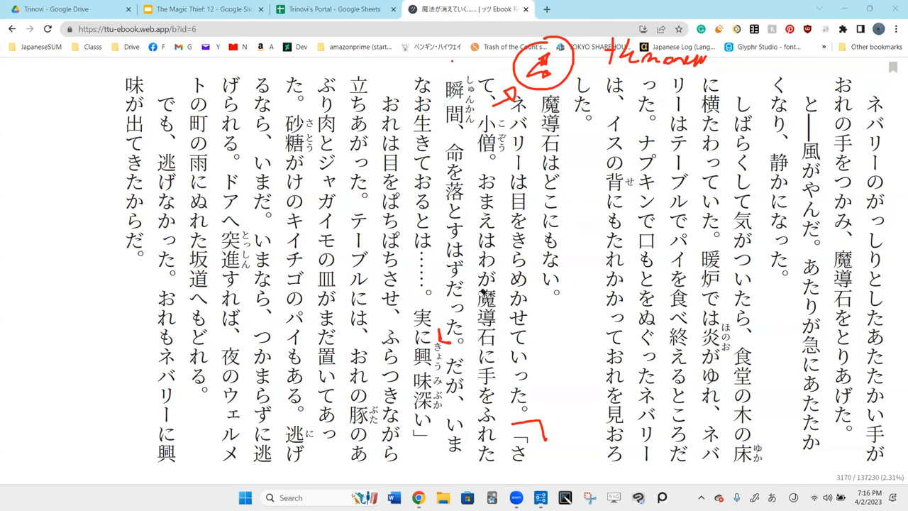
{"action": "mouse_move", "coordinate": [445, 131]}
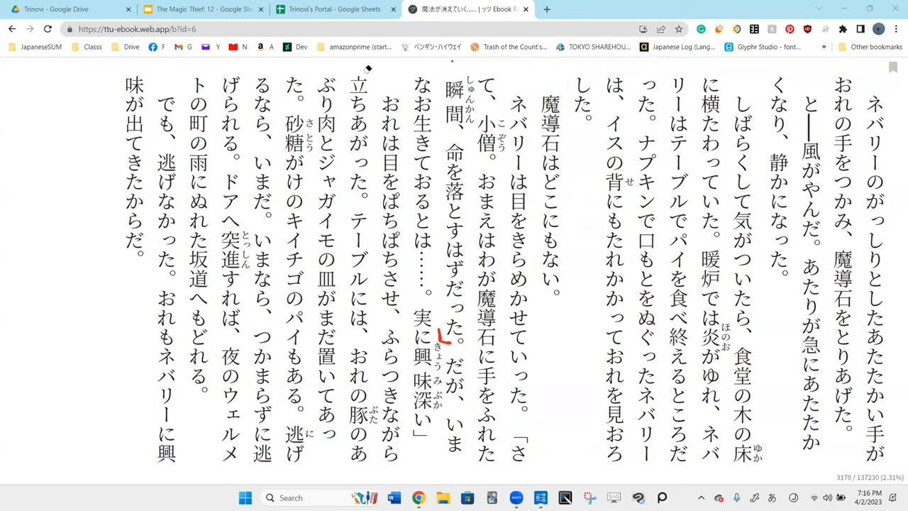
{"action": "mouse_move", "coordinate": [546, 303]}
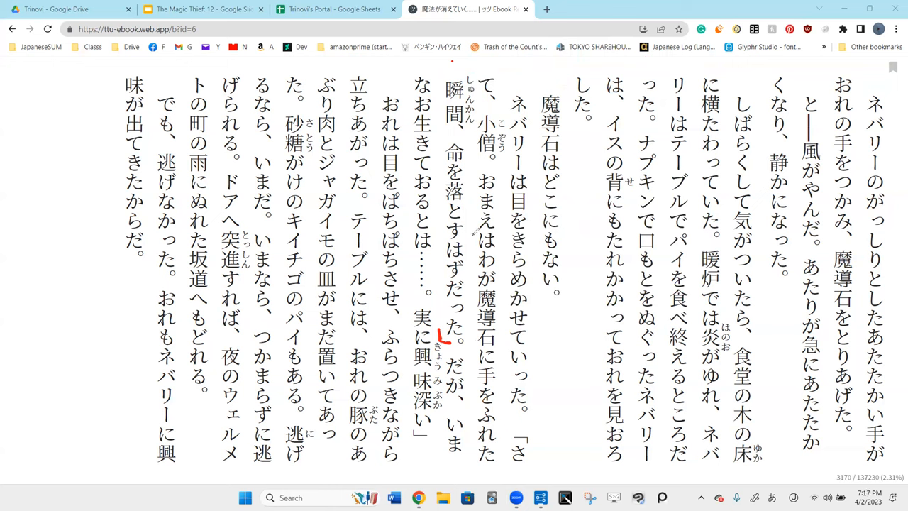
Draw red brackets around だが、いま…興味深い」 and add marks near おるとは.
{"action": "left_click_drag", "start_coordinate": [480, 177], "coordinate": [477, 242]}
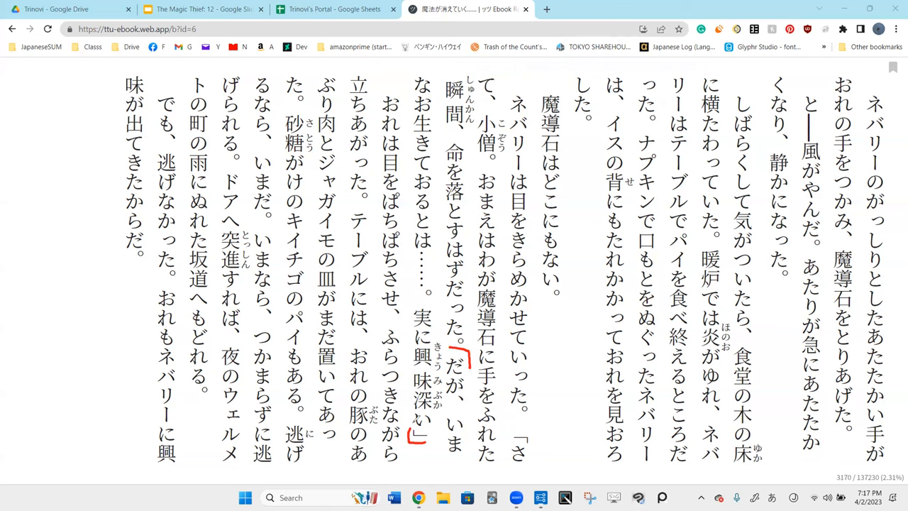
{"action": "mouse_move", "coordinate": [532, 248]}
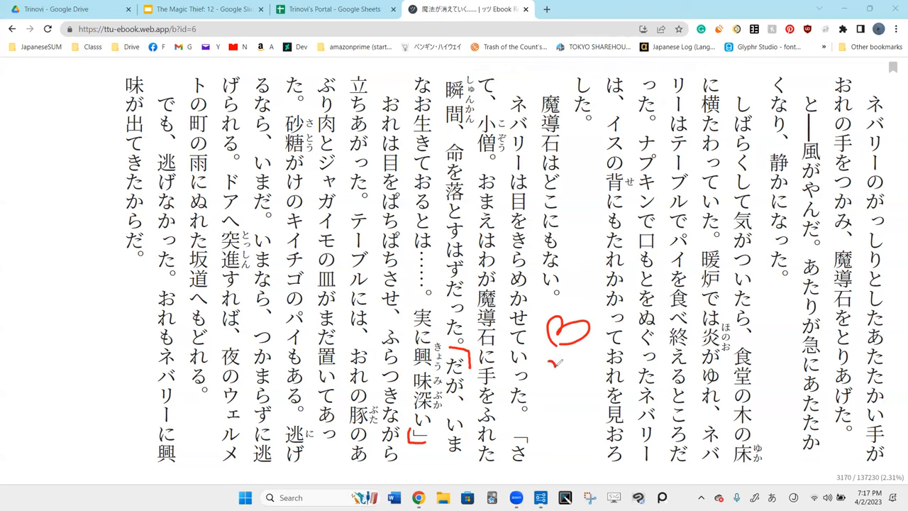
{"action": "left_click_drag", "start_coordinate": [550, 362], "coordinate": [564, 375]}
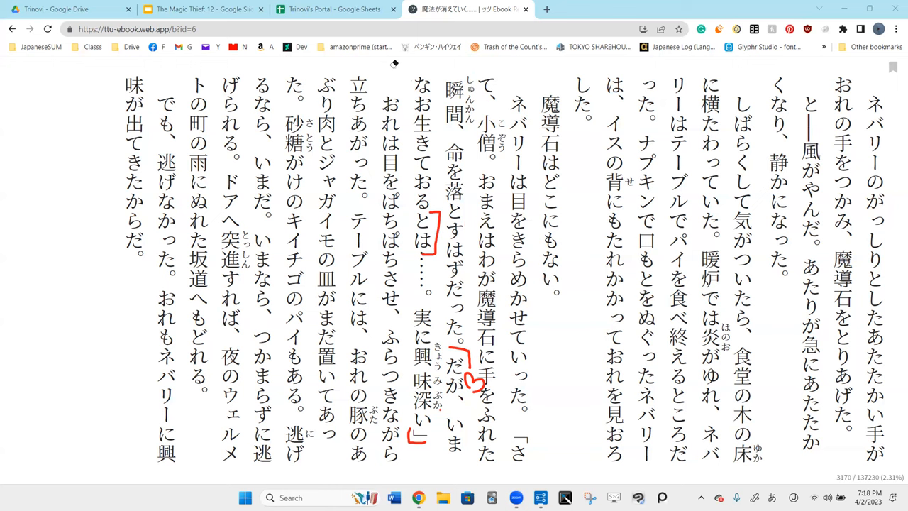
{"action": "mouse_move", "coordinate": [446, 221]}
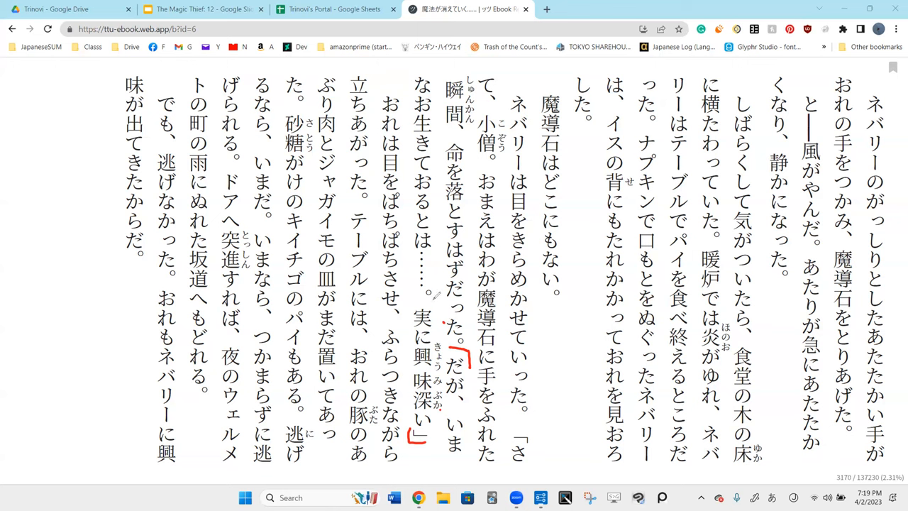
Draw a red circle around 実に in the fourth column.
{"action": "left_click_drag", "start_coordinate": [426, 305], "coordinate": [425, 348]}
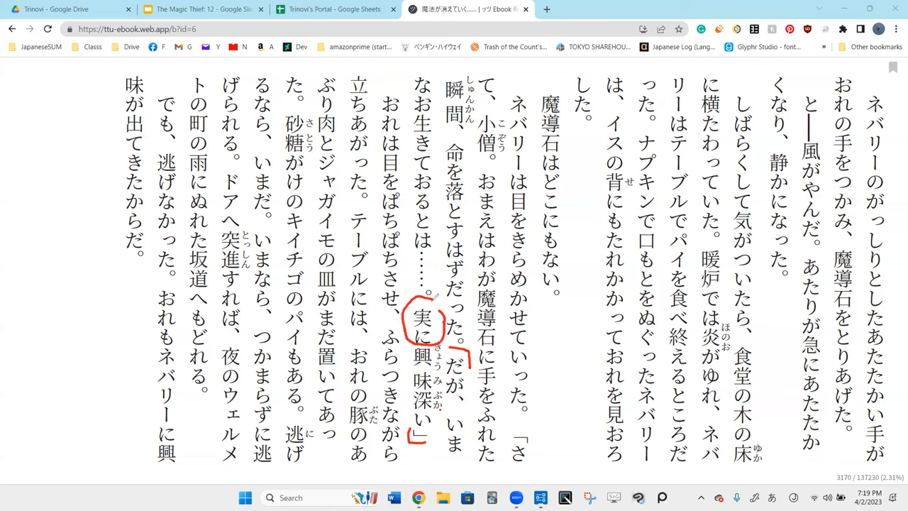
{"action": "mouse_move", "coordinate": [544, 298]}
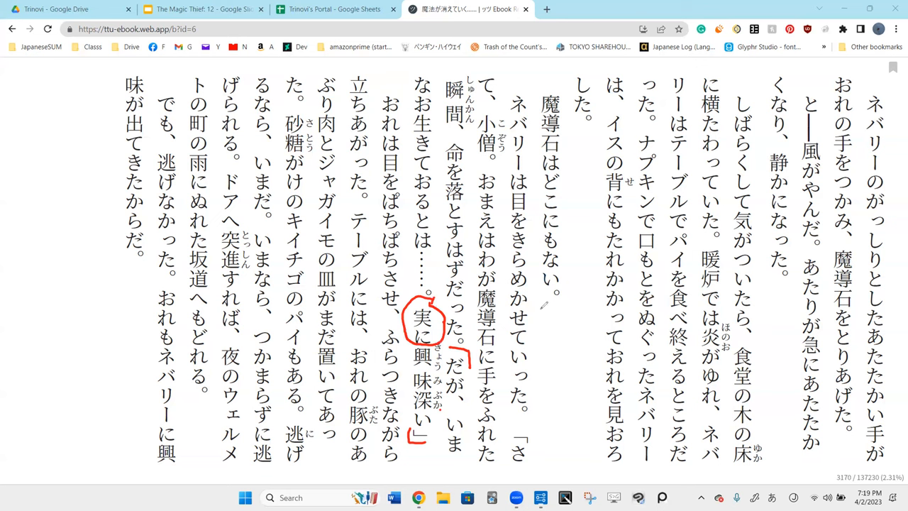
{"action": "left_click_drag", "start_coordinate": [543, 305], "coordinate": [563, 326]}
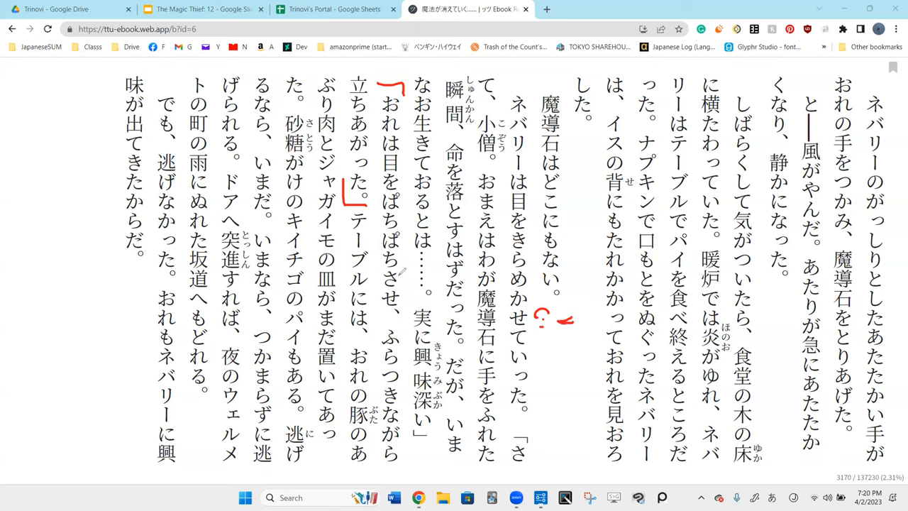
{"action": "mouse_move", "coordinate": [351, 46]}
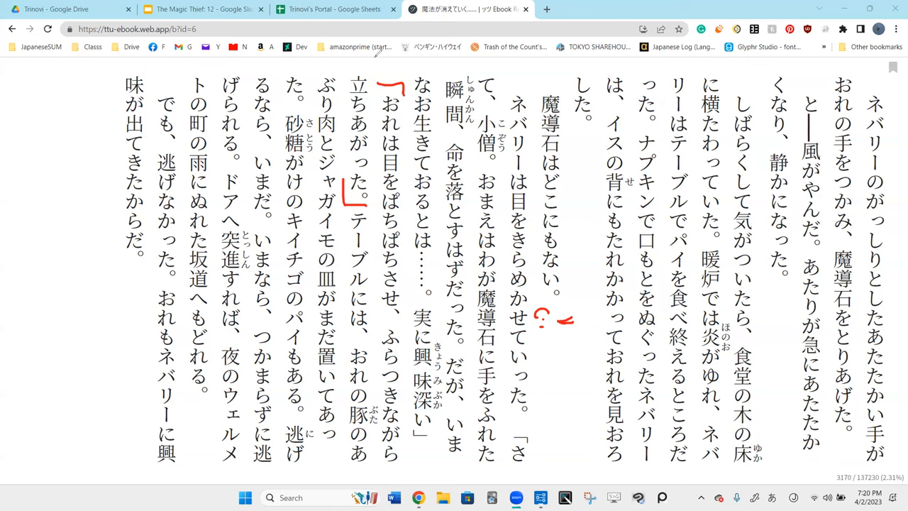
{"action": "mouse_move", "coordinate": [332, 47]}
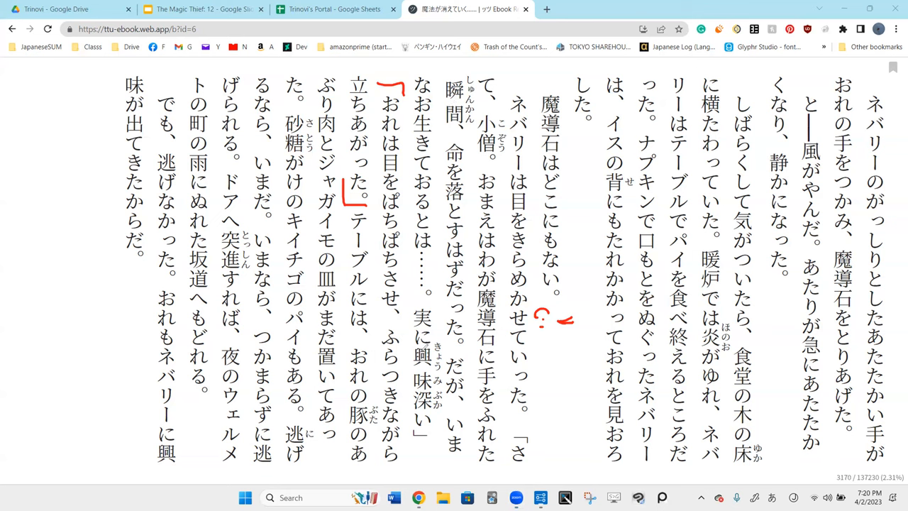
Circle the 「 and 」 quotation marks around Nevarie's speech in red.
{"action": "left_click_drag", "start_coordinate": [408, 439], "coordinate": [433, 461]}
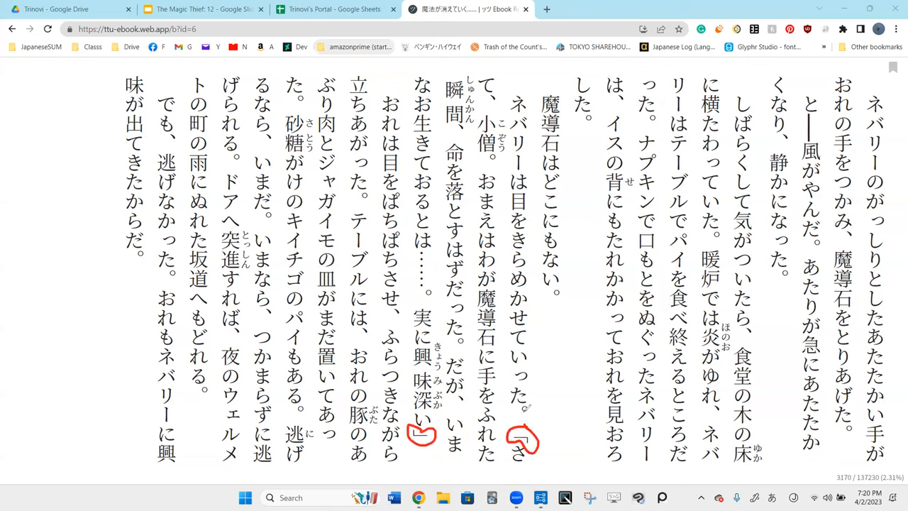
{"action": "mouse_move", "coordinate": [217, 60]}
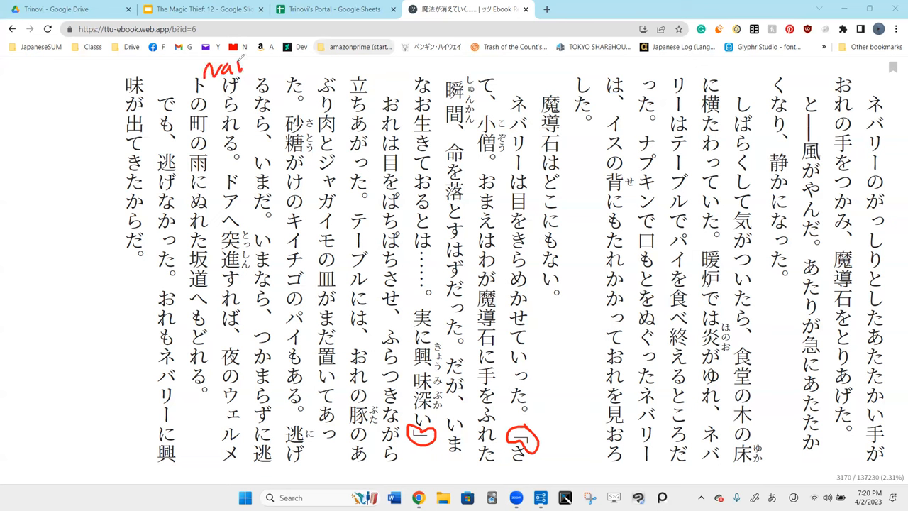
Handwrite 'Nai' in red above the column beginning げられる.
{"action": "left_click_drag", "start_coordinate": [241, 67], "coordinate": [294, 67]}
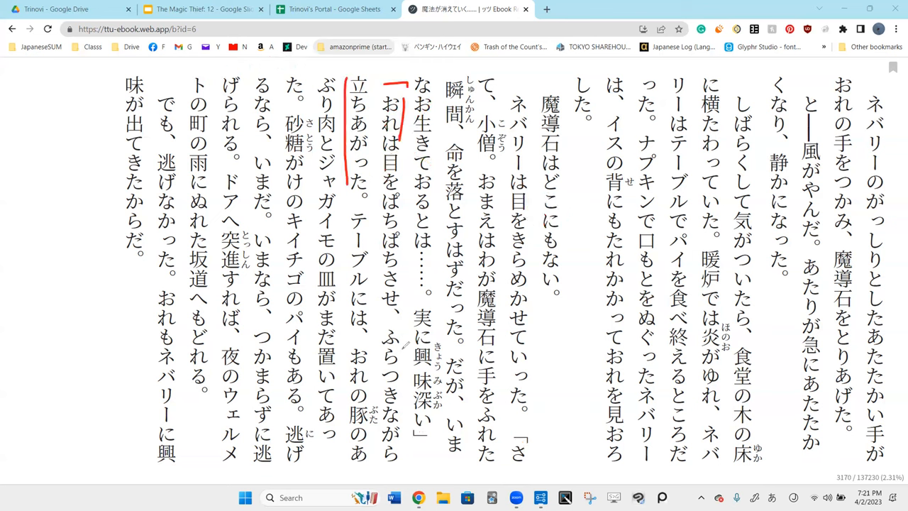
Draw red brackets before おれは and after 立ちあがった。.
{"action": "left_click_drag", "start_coordinate": [405, 337], "coordinate": [404, 465]}
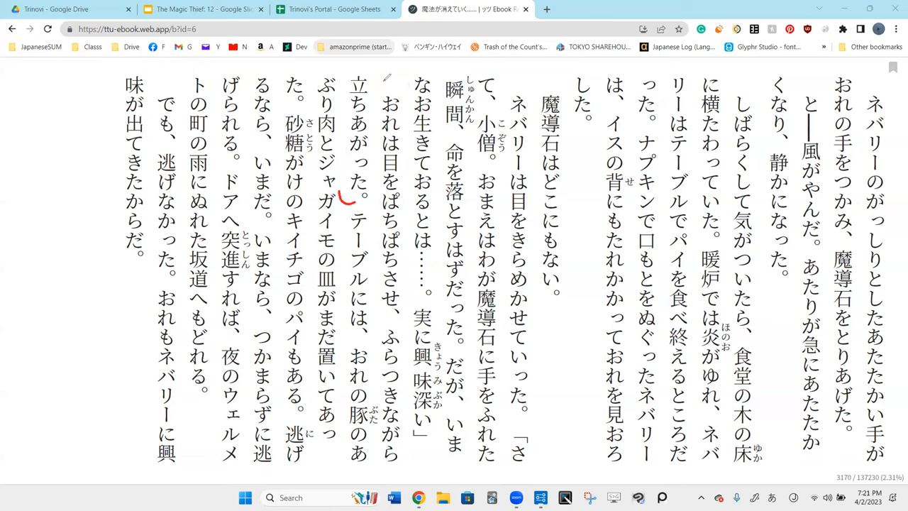
{"action": "left_click_drag", "start_coordinate": [383, 81], "coordinate": [401, 85]}
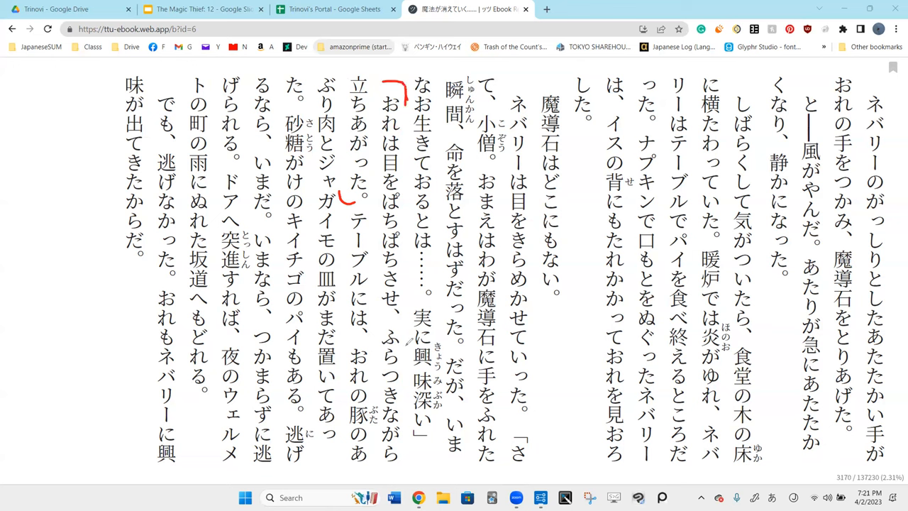
{"action": "mouse_move", "coordinate": [571, 61]}
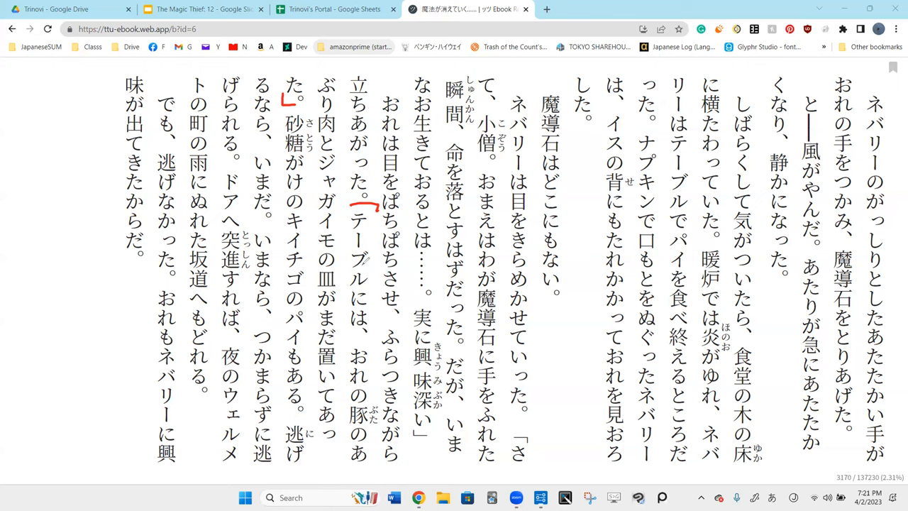
Add a small red mark beside テーブルには in that sentence.
{"action": "left_click_drag", "start_coordinate": [376, 266], "coordinate": [387, 269]}
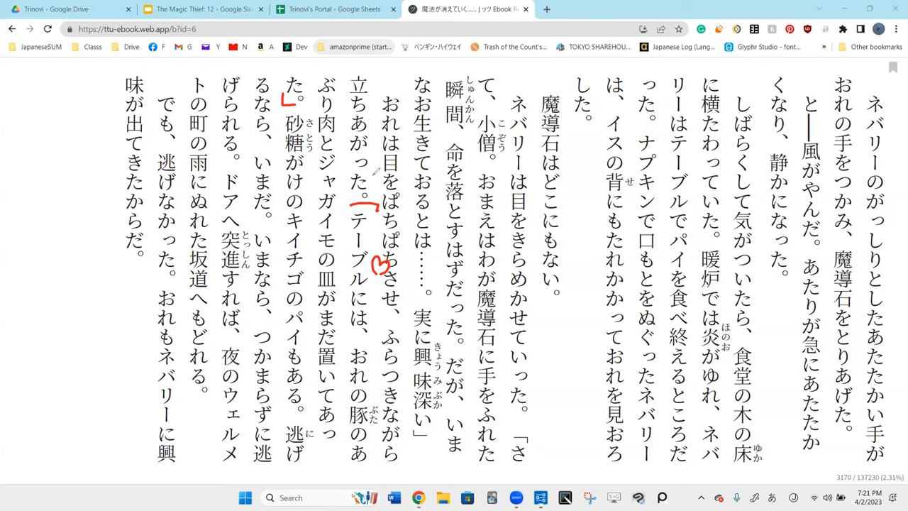
{"action": "mouse_move", "coordinate": [380, 170]}
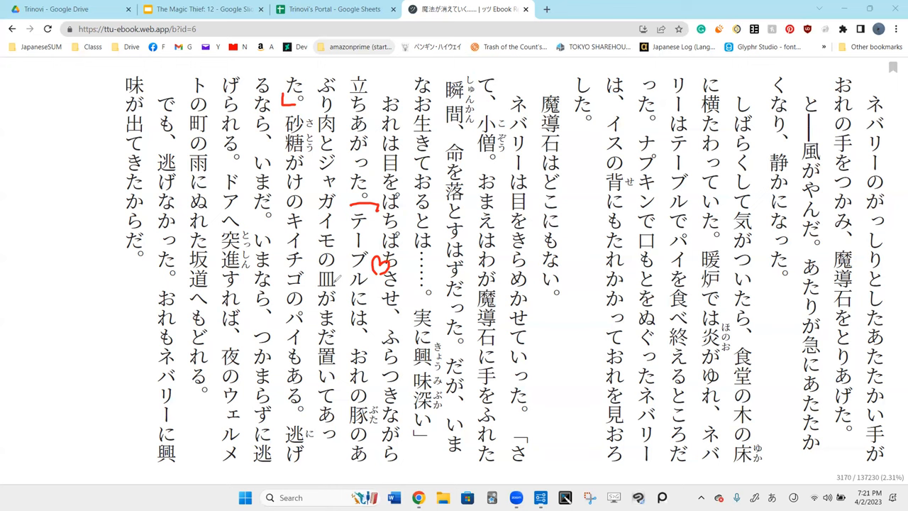
{"action": "mouse_move", "coordinate": [340, 294]}
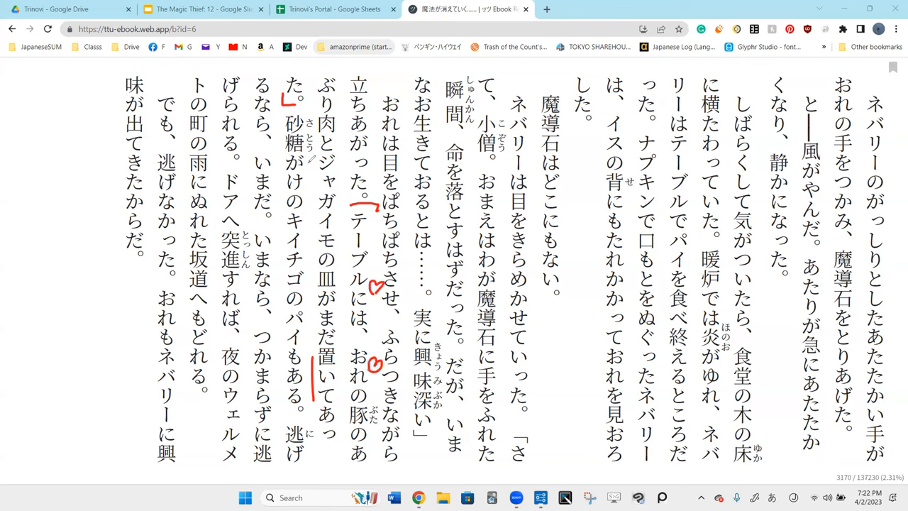
{"action": "left_click", "coordinate": [312, 99]}
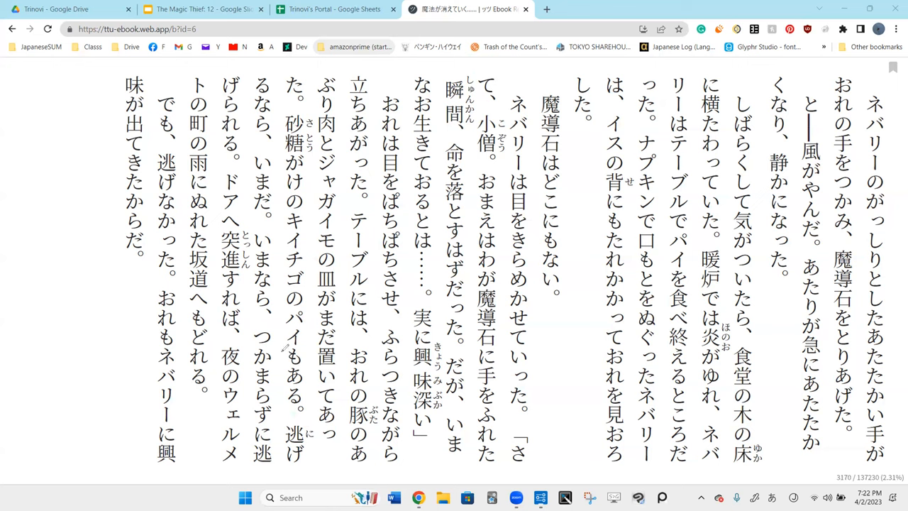
Circle も in パイもある and bracket the two 逃げ sentences in red.
{"action": "left_click_drag", "start_coordinate": [280, 344], "coordinate": [304, 369]}
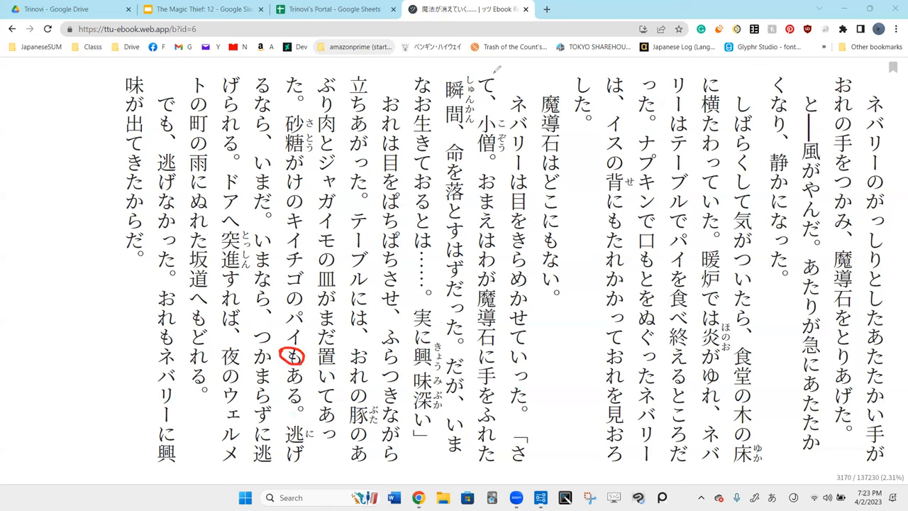
{"action": "mouse_move", "coordinate": [450, 181]}
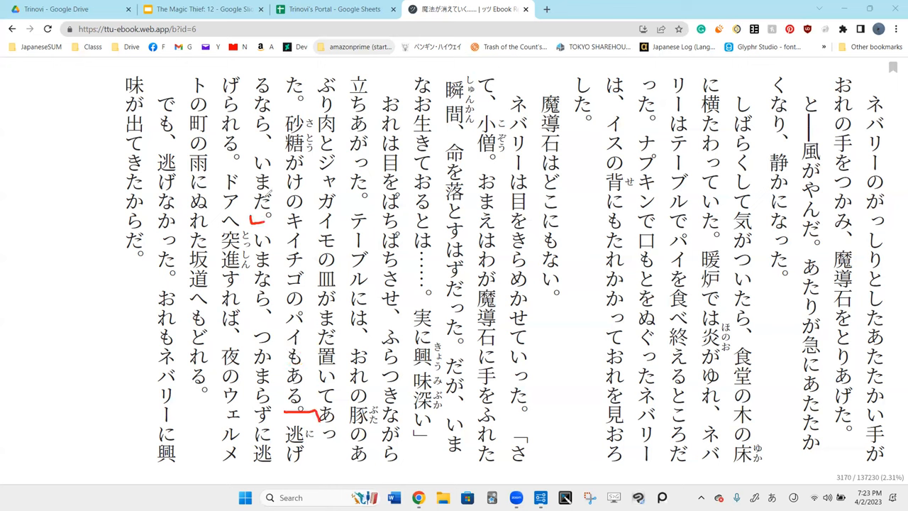
{"action": "mouse_move", "coordinate": [254, 190]}
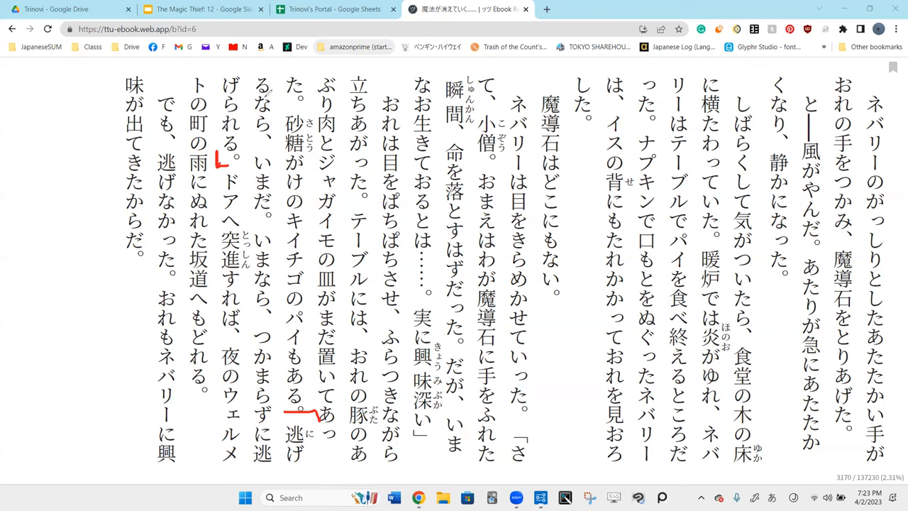
{"action": "left_click_drag", "start_coordinate": [248, 89], "coordinate": [277, 142]}
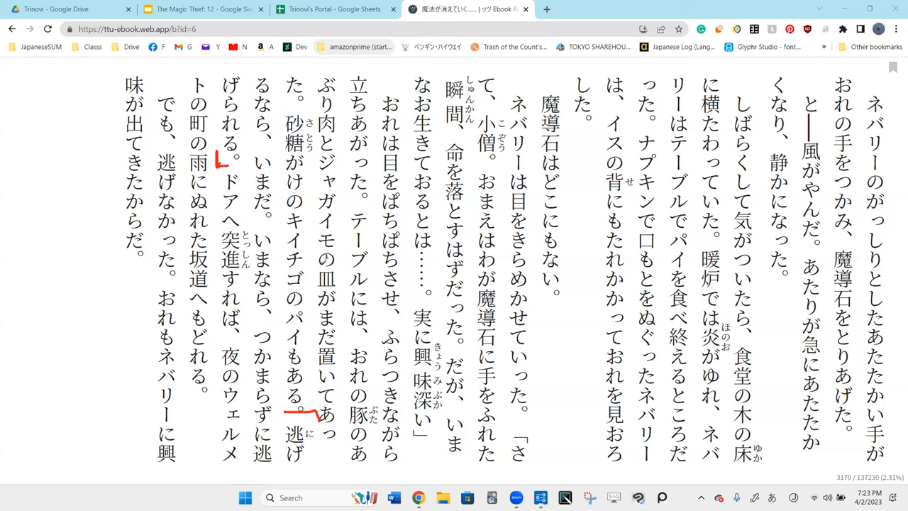
{"action": "left_click_drag", "start_coordinate": [326, 436], "coordinate": [334, 454]}
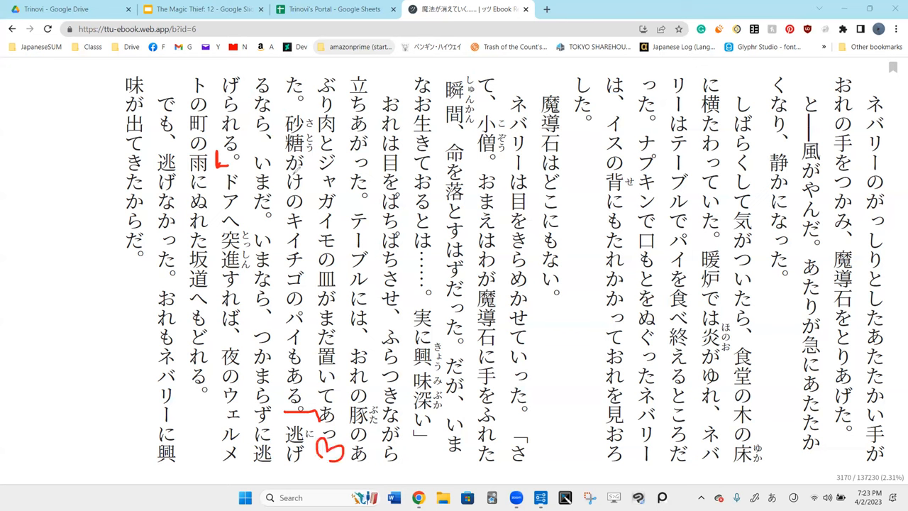
{"action": "left_click_drag", "start_coordinate": [283, 163], "coordinate": [280, 188]}
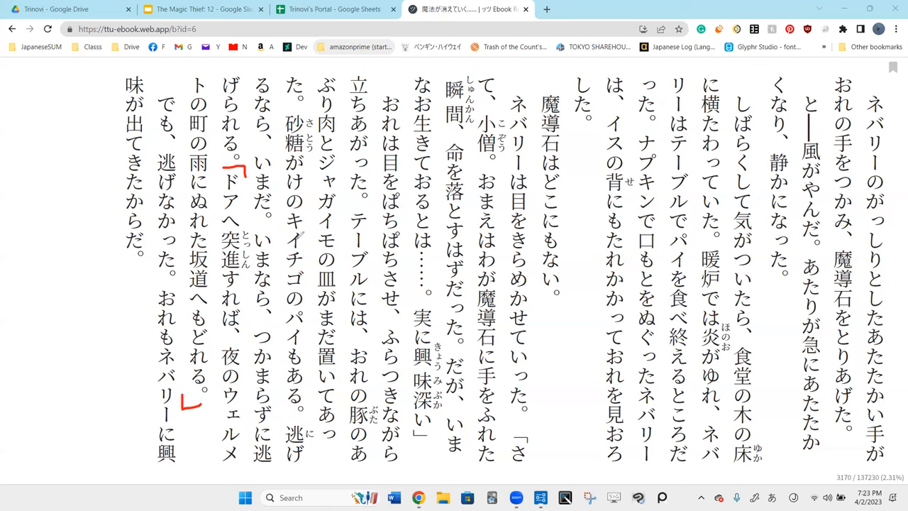
{"action": "mouse_move", "coordinate": [298, 241]}
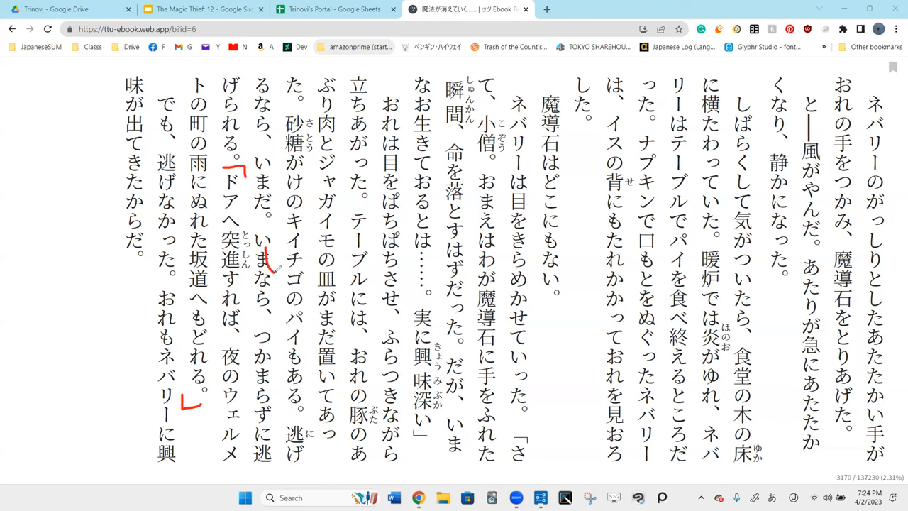
Draw red hearts around いまなら and いま, then bracket 坂道.
{"action": "left_click_drag", "start_coordinate": [284, 241], "coordinate": [291, 263]}
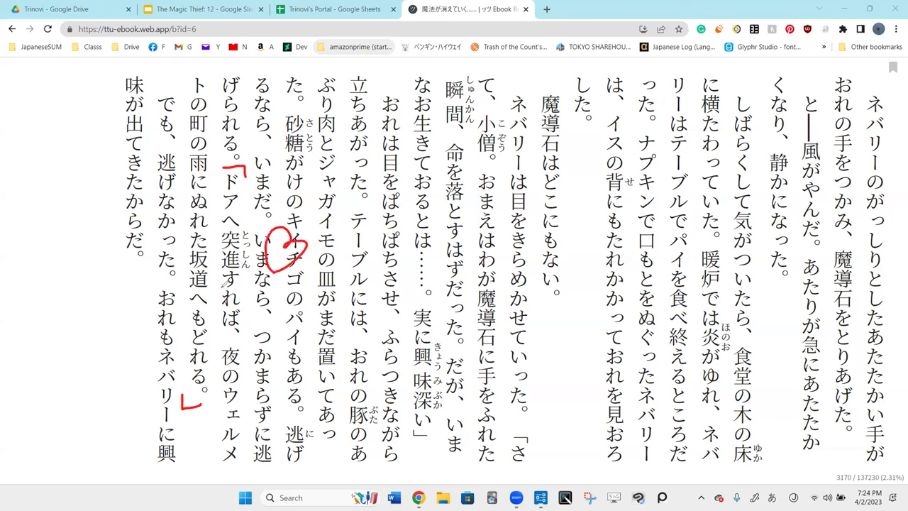
{"action": "left_click_drag", "start_coordinate": [227, 291], "coordinate": [230, 337]}
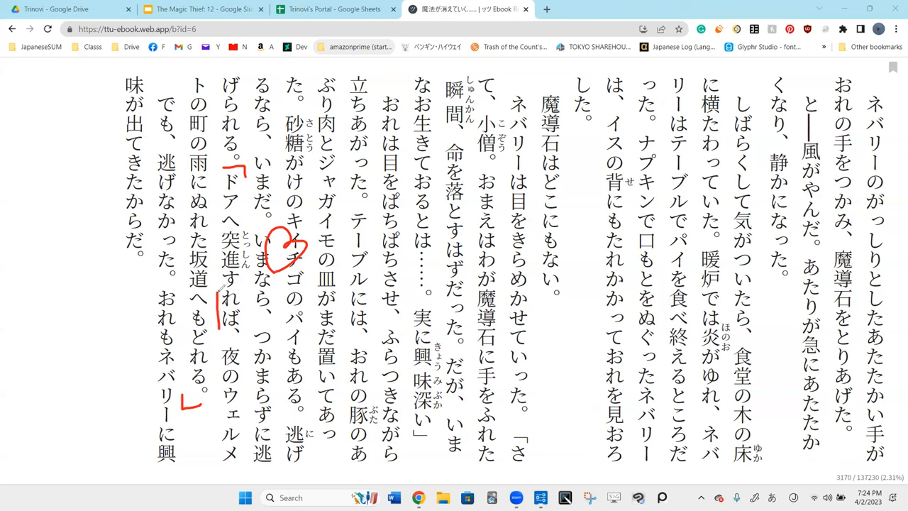
{"action": "left_click_drag", "start_coordinate": [216, 298], "coordinate": [238, 336]}
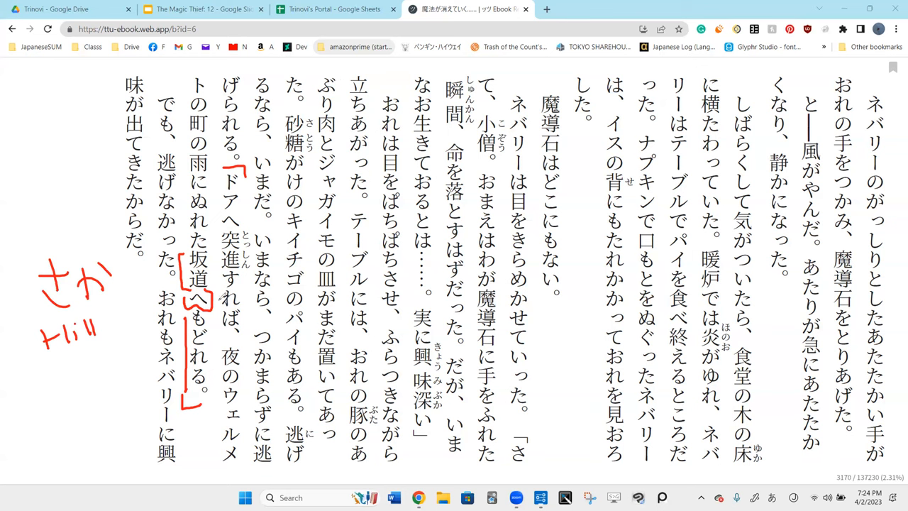
{"action": "mouse_move", "coordinate": [344, 410]}
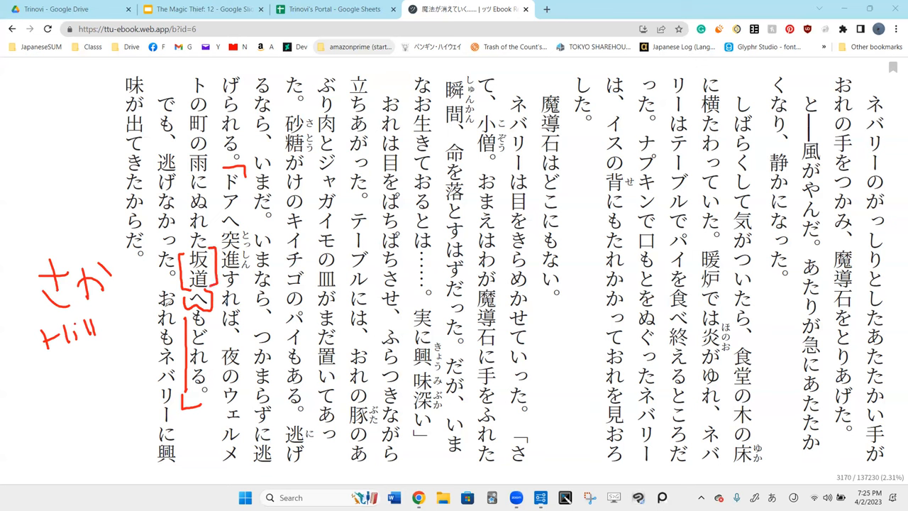
Write Poker under Hill, circle a number, and mark 魔導石はどこにもない in red.
{"action": "left_click_drag", "start_coordinate": [163, 333], "coordinate": [174, 362]}
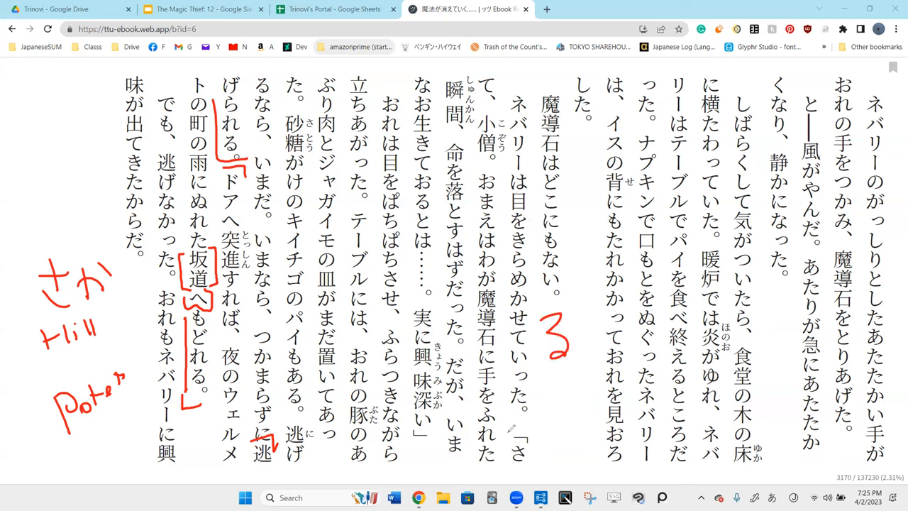
{"action": "left_click_drag", "start_coordinate": [511, 284], "coordinate": [603, 383]}
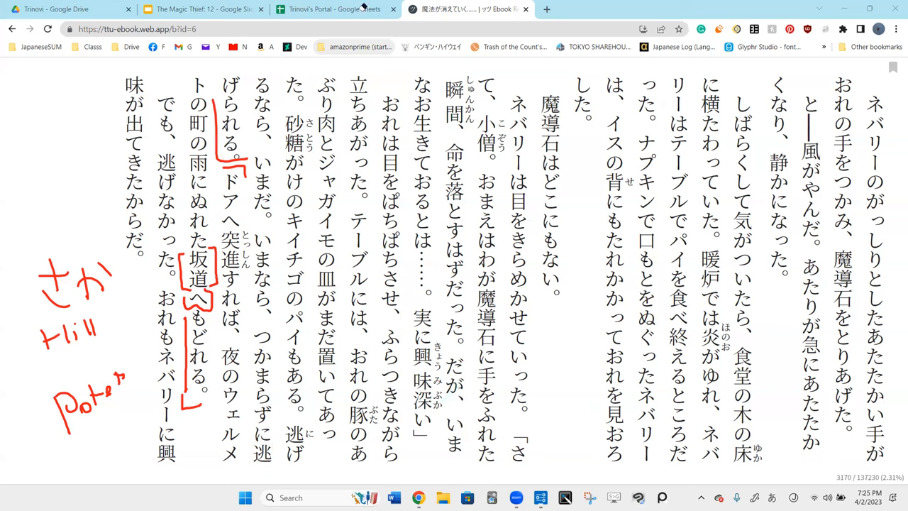
{"action": "left_click_drag", "start_coordinate": [124, 419], "coordinate": [142, 454]}
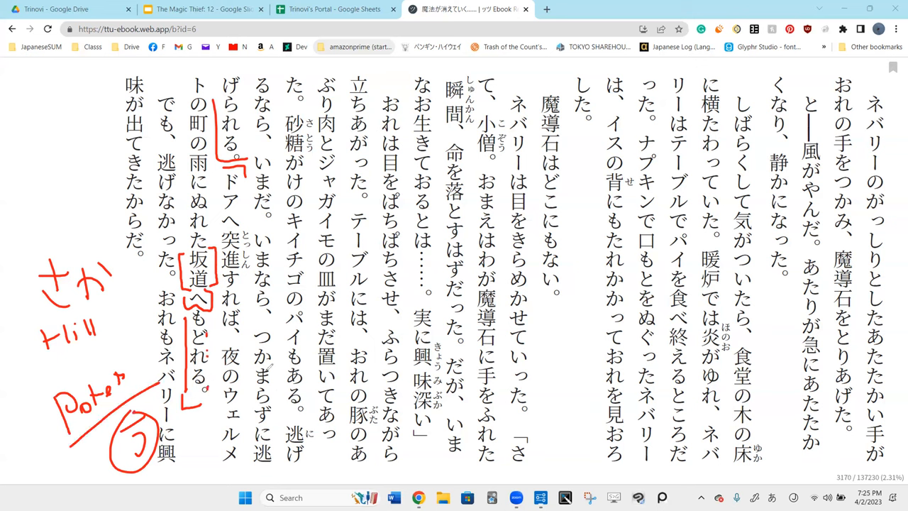
{"action": "left_click_drag", "start_coordinate": [550, 291], "coordinate": [539, 333]}
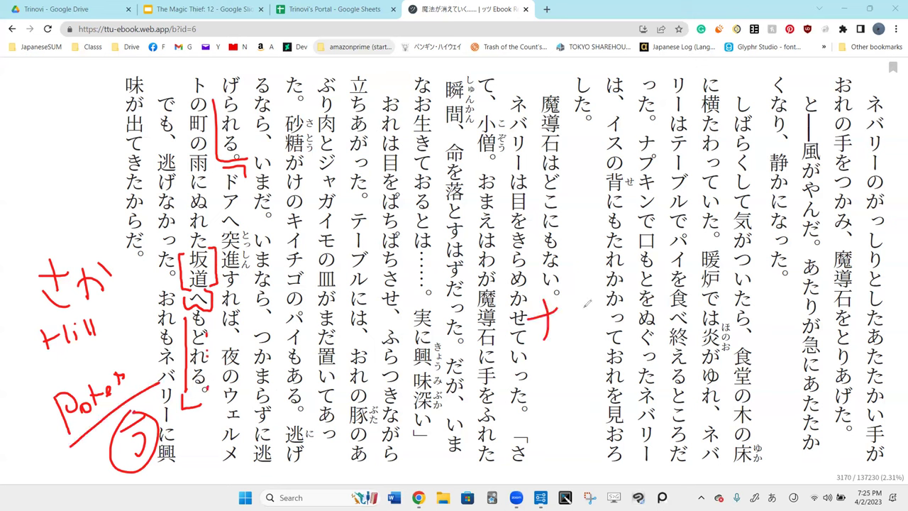
{"action": "left_click_drag", "start_coordinate": [539, 312], "coordinate": [639, 326]}
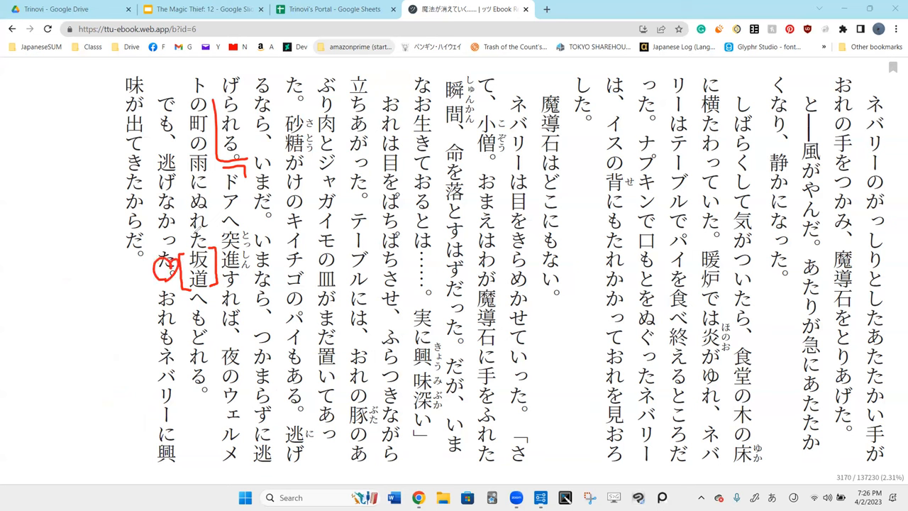
{"action": "mouse_move", "coordinate": [176, 225]}
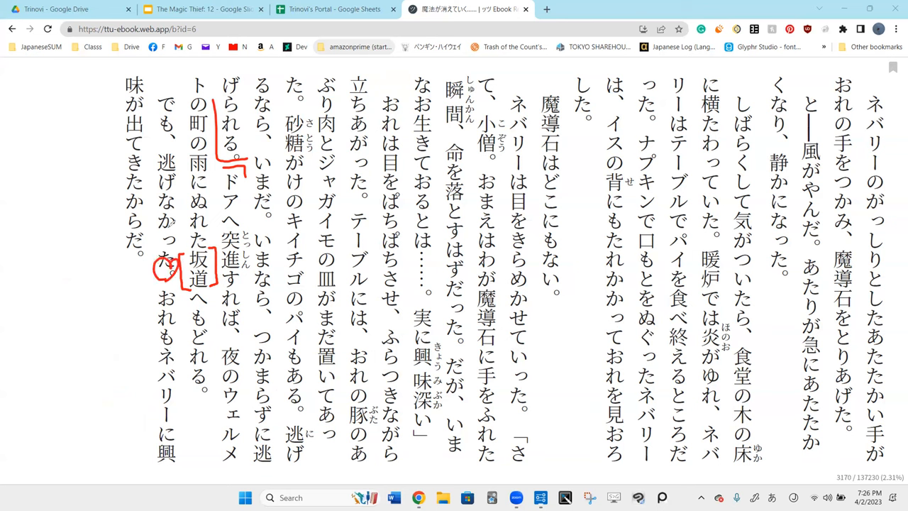
{"action": "mouse_move", "coordinate": [174, 227]}
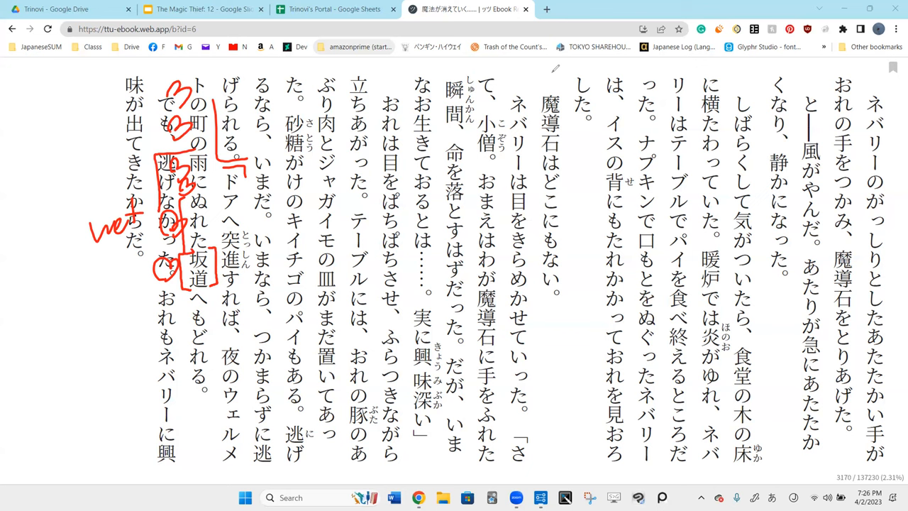
Draw a red wavy line down the でも、逃げなかった column.
{"action": "left_click_drag", "start_coordinate": [216, 393], "coordinate": [216, 454]}
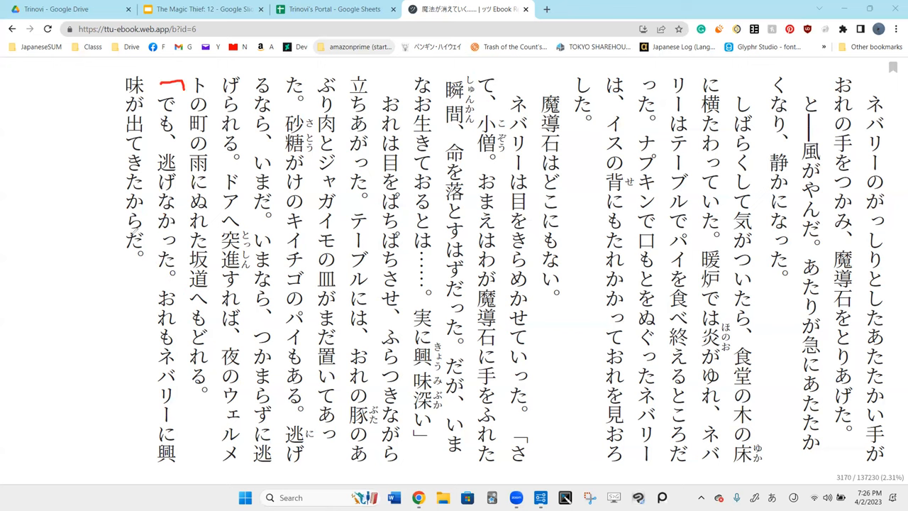
Draw the red closing bracket after からだ and mark 町, then a vertical stroke beside the sentence.
{"action": "left_click_drag", "start_coordinate": [117, 252], "coordinate": [138, 266]}
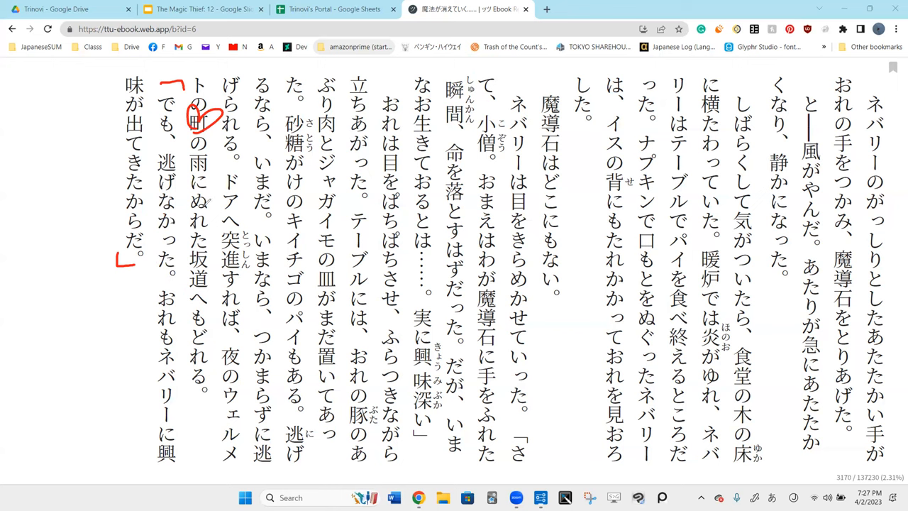
{"action": "mouse_move", "coordinate": [211, 202]}
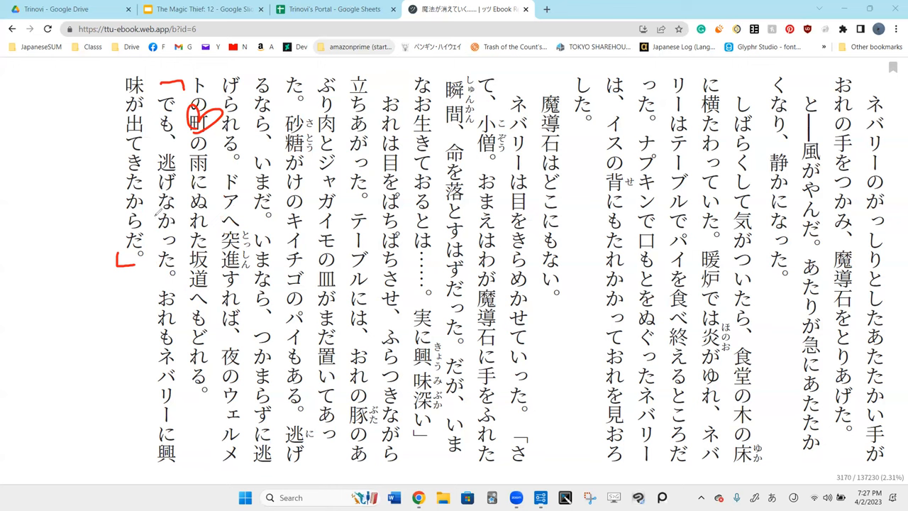
{"action": "left_click_drag", "start_coordinate": [154, 206], "coordinate": [153, 280]}
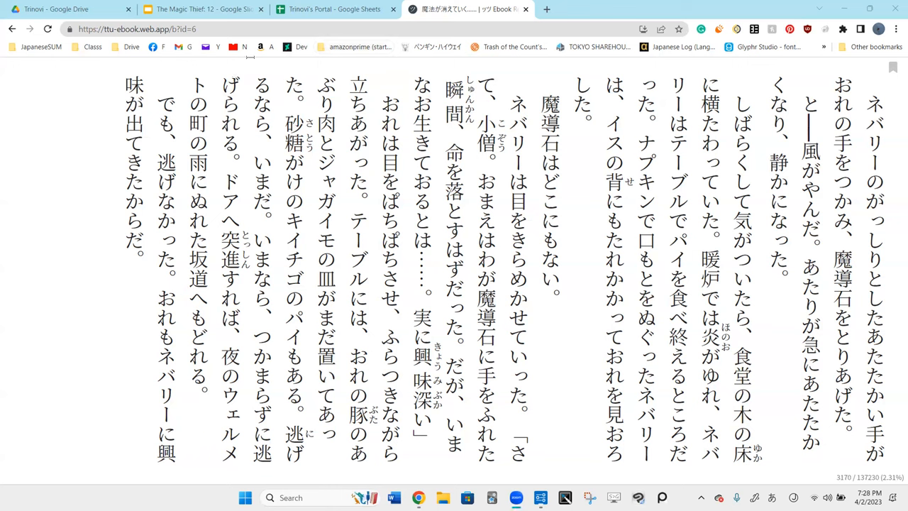
{"action": "mouse_move", "coordinate": [140, 338]}
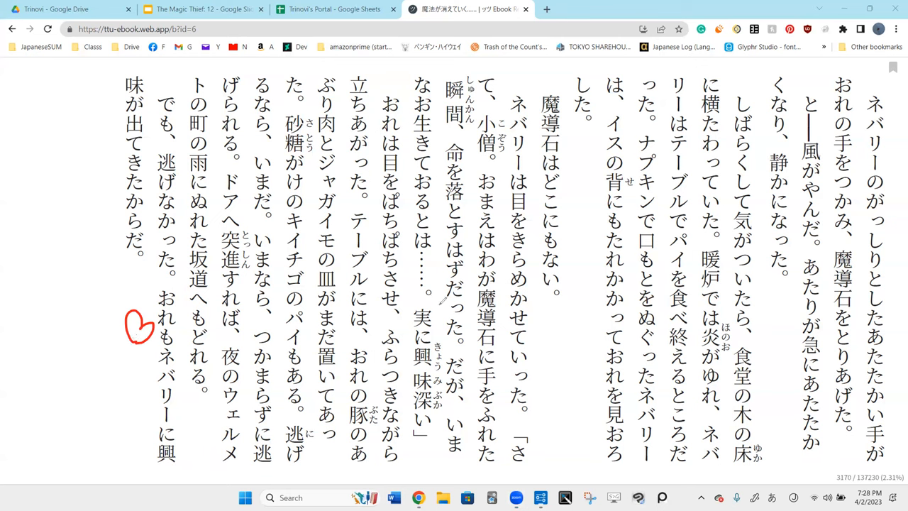
{"action": "left_click_drag", "start_coordinate": [426, 305], "coordinate": [425, 447]}
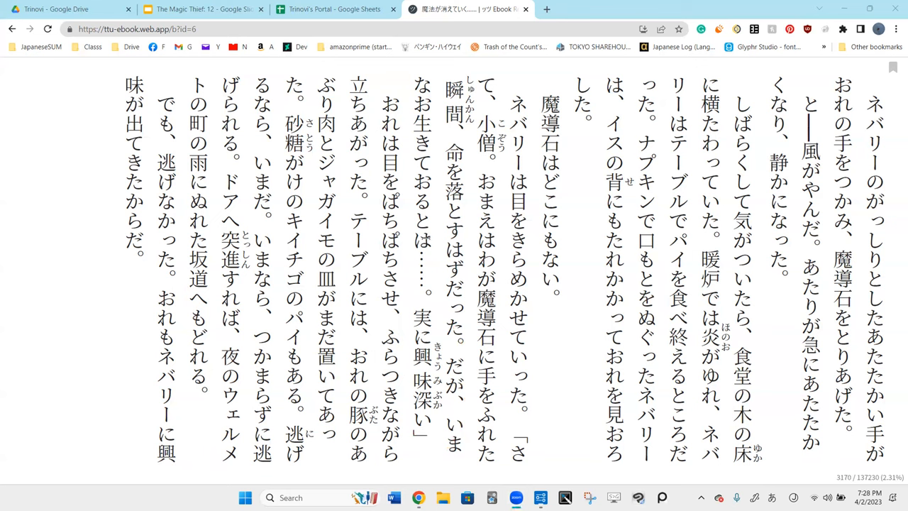
Advance to the page beginning すばやく動く手を持つおれは.
{"action": "left_click", "coordinate": [422, 240]}
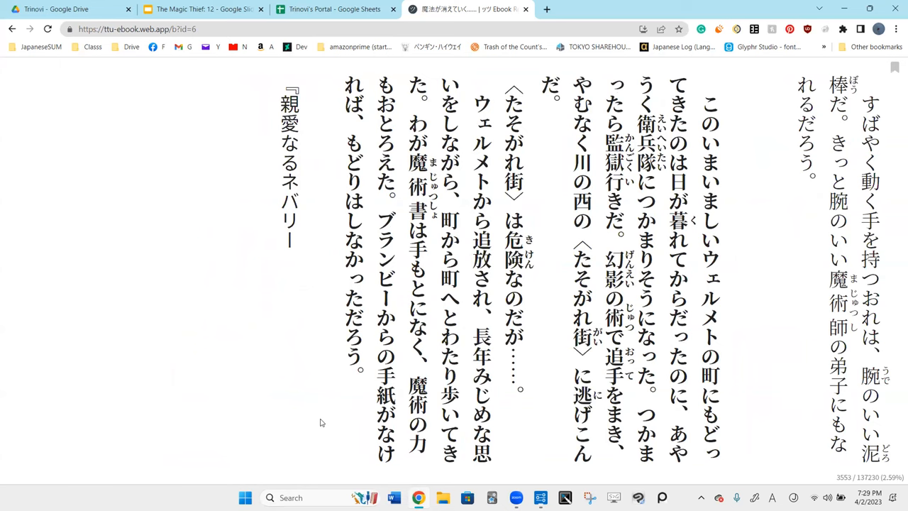
{"action": "mouse_move", "coordinate": [261, 482]}
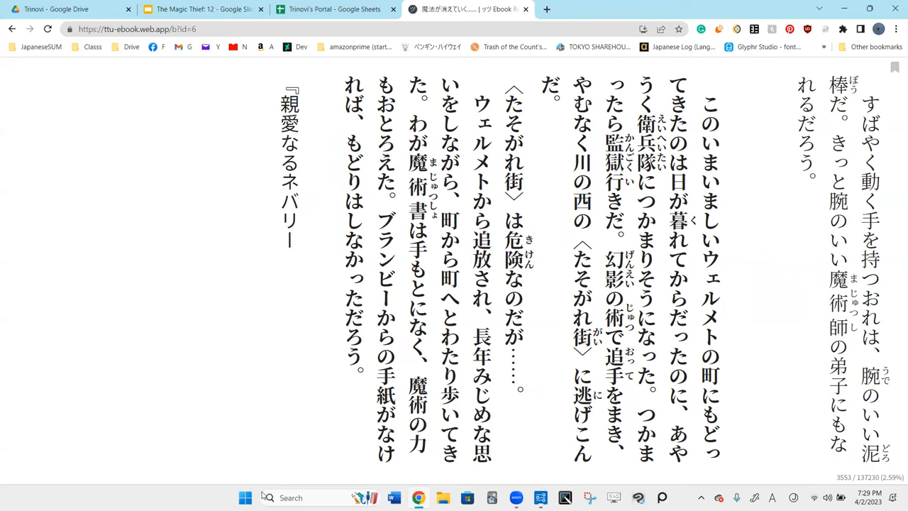
{"action": "mouse_move", "coordinate": [368, 493]}
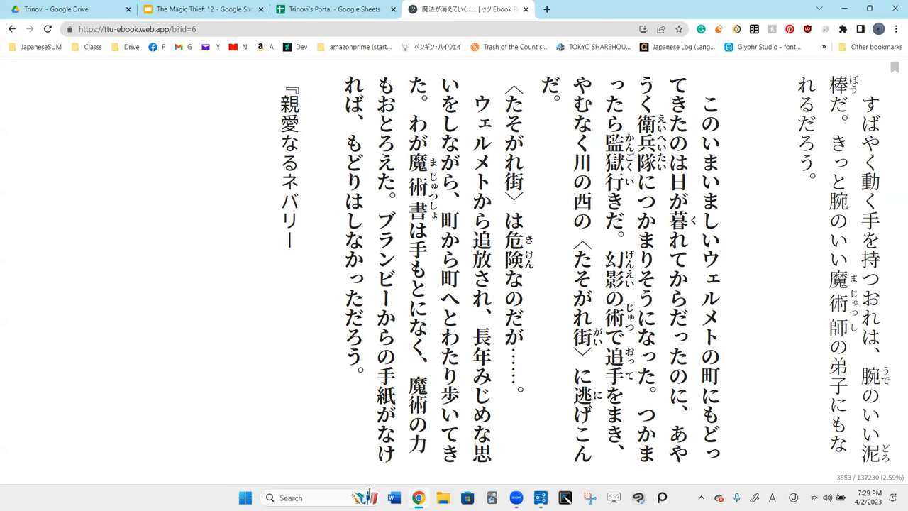
{"action": "mouse_move", "coordinate": [360, 482]}
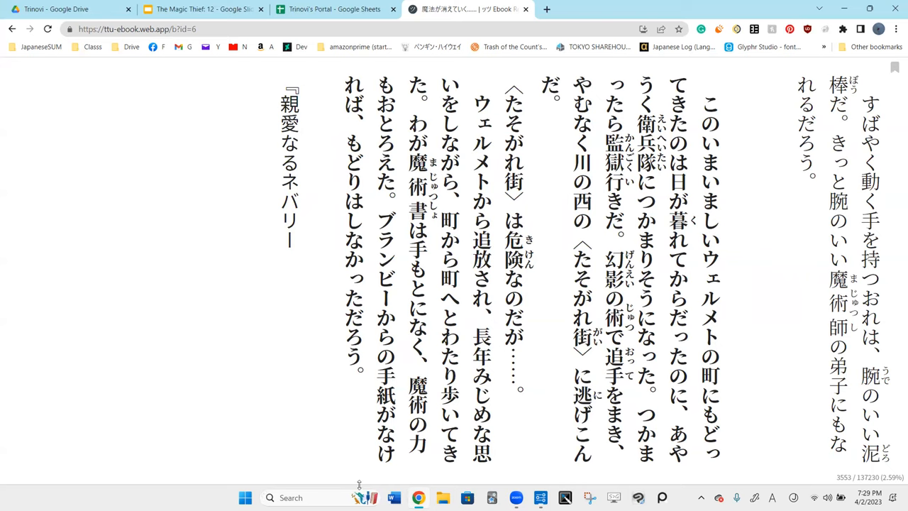